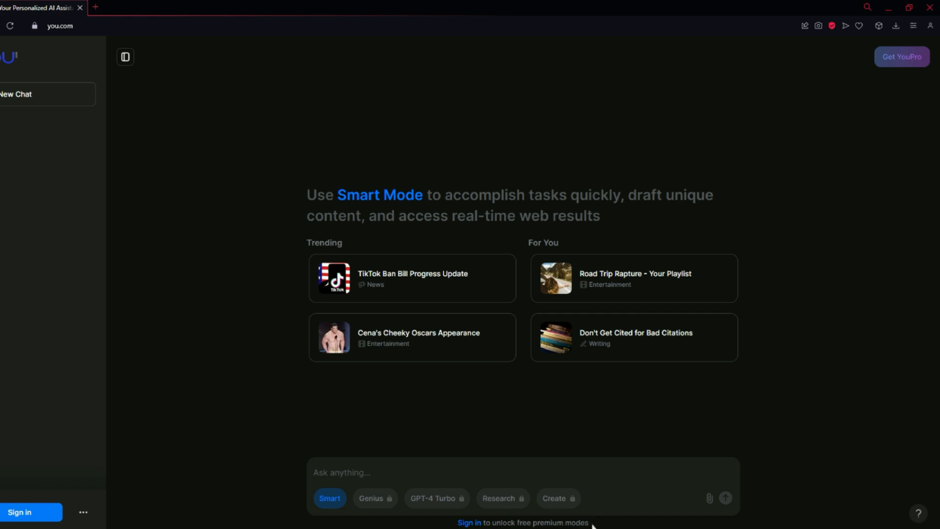
{"action": "mouse_move", "coordinate": [371, 520]}
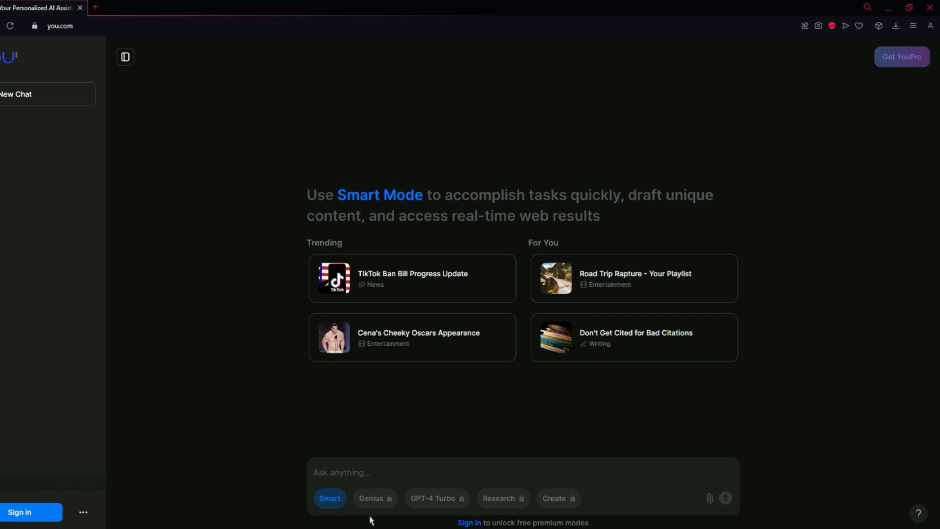
{"action": "mouse_move", "coordinate": [452, 512]}
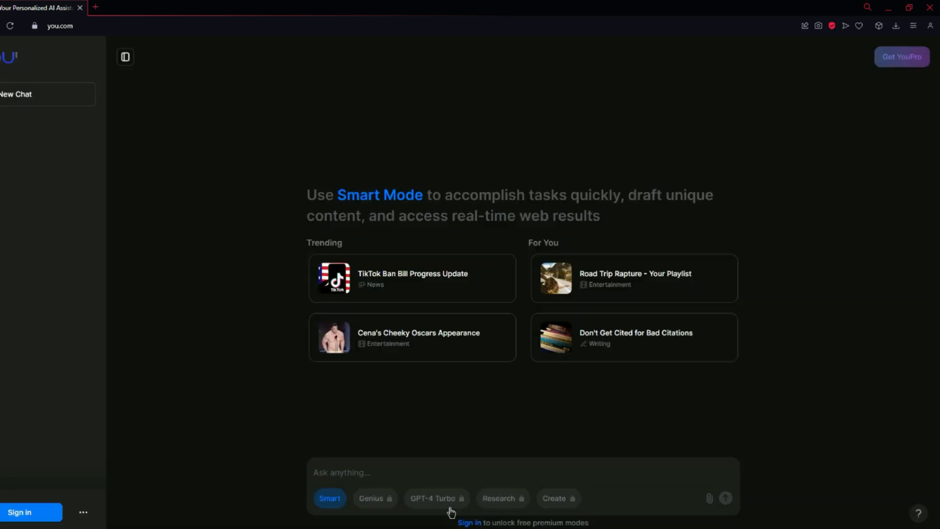
{"action": "mouse_move", "coordinate": [572, 499]}
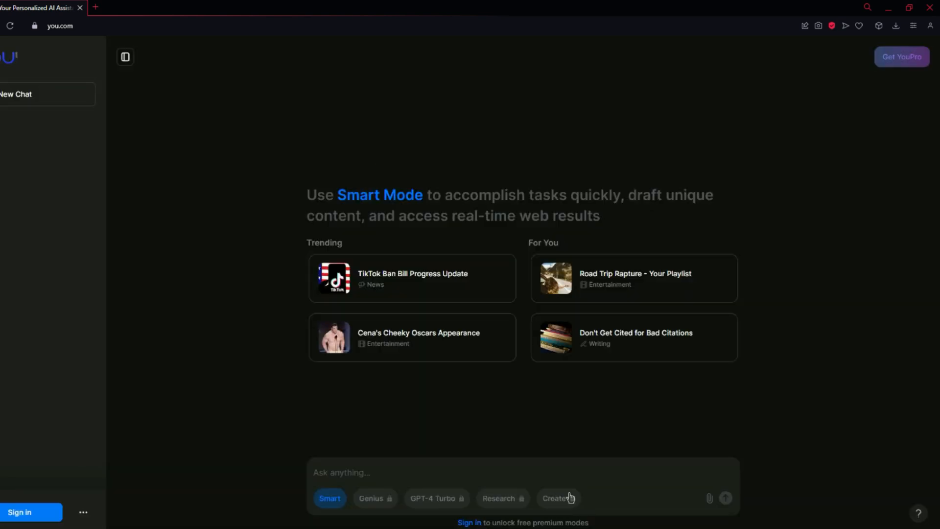
{"action": "mouse_move", "coordinate": [566, 507]}
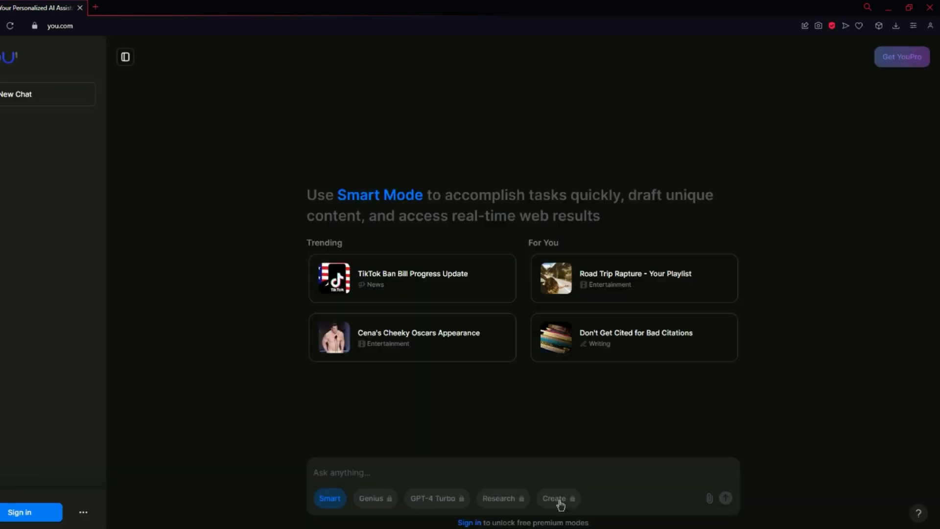
{"action": "mouse_move", "coordinate": [567, 503]}
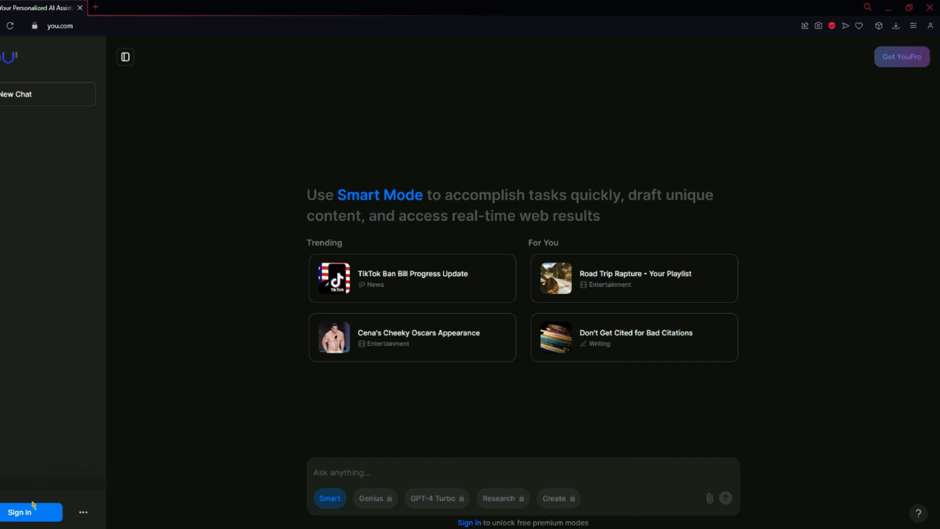
Start signing in to You.com with Google from the Sign in dialog
{"action": "left_click", "coordinate": [20, 511]}
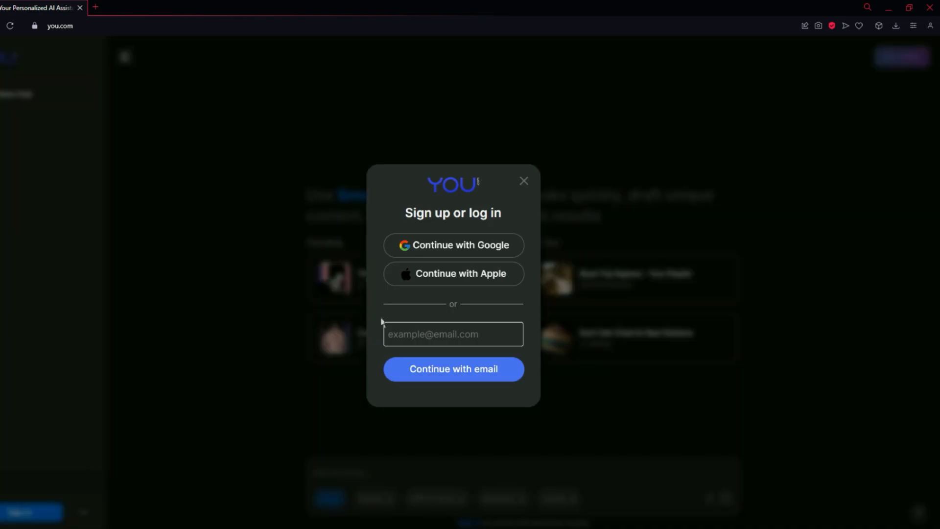
{"action": "mouse_move", "coordinate": [458, 284]}
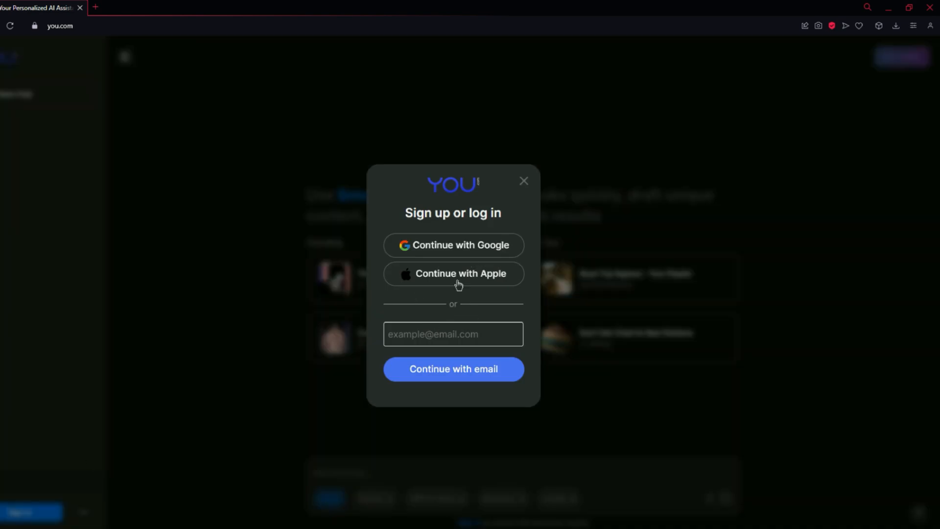
{"action": "mouse_move", "coordinate": [492, 291]}
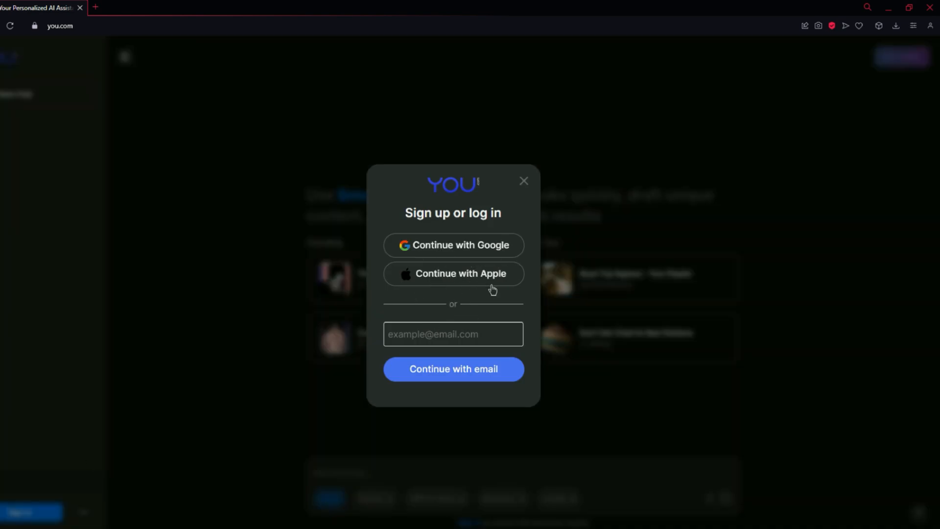
{"action": "mouse_move", "coordinate": [469, 248]}
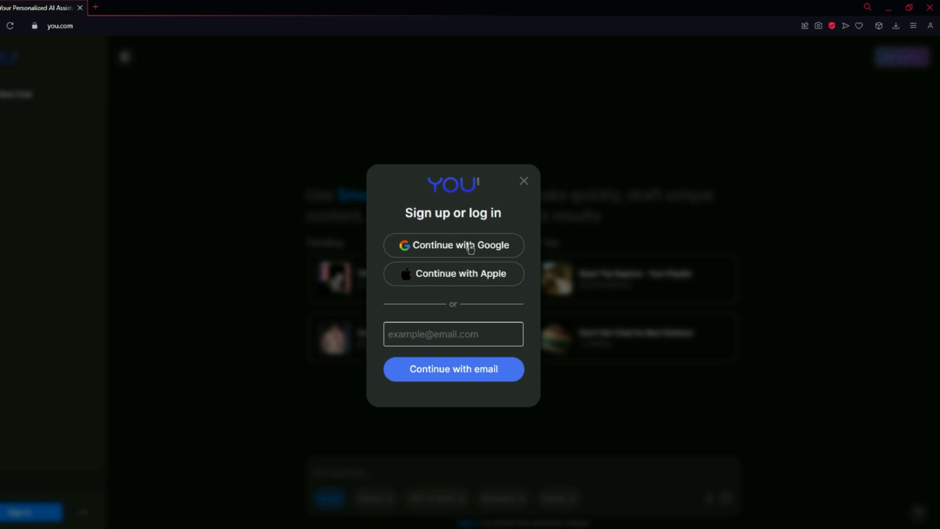
{"action": "left_click", "coordinate": [454, 246]}
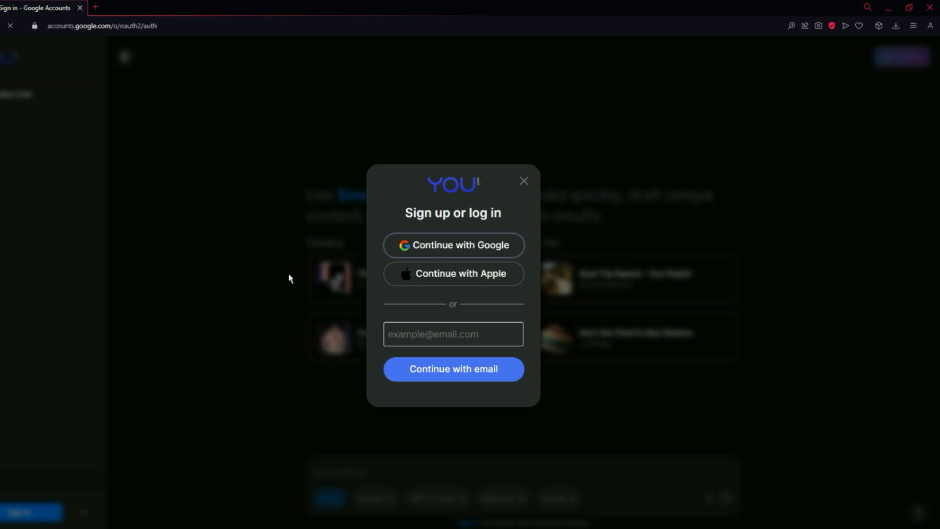
Pick the Google account to finish signing in on the Free Plan
{"action": "left_click", "coordinate": [453, 246]}
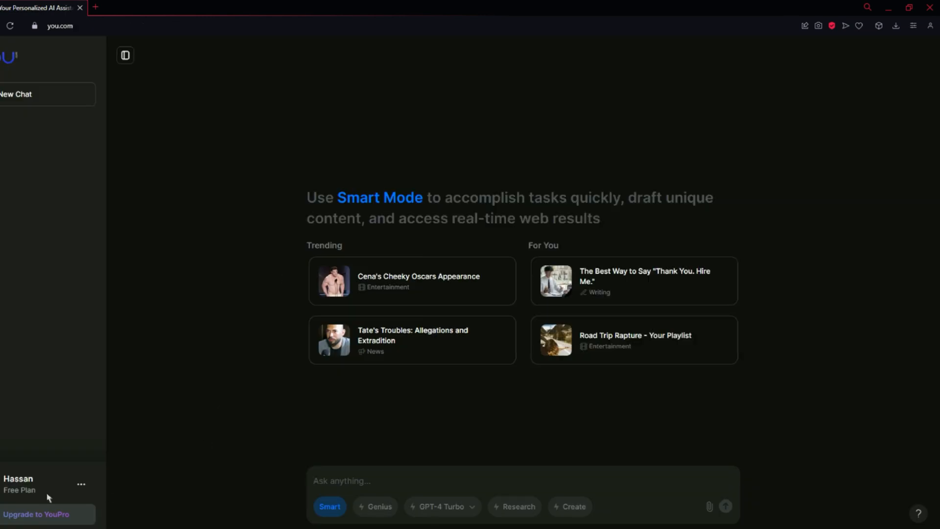
{"action": "mouse_move", "coordinate": [208, 293]}
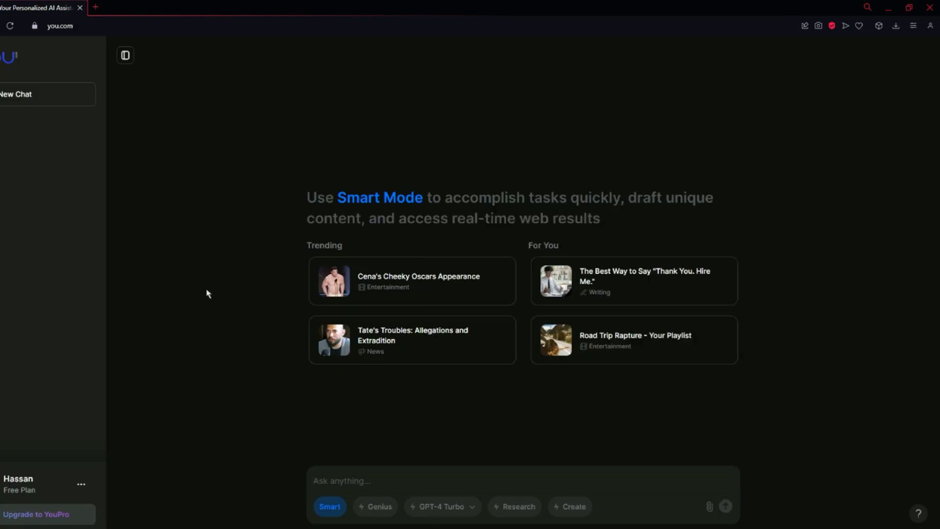
{"action": "mouse_move", "coordinate": [278, 273]}
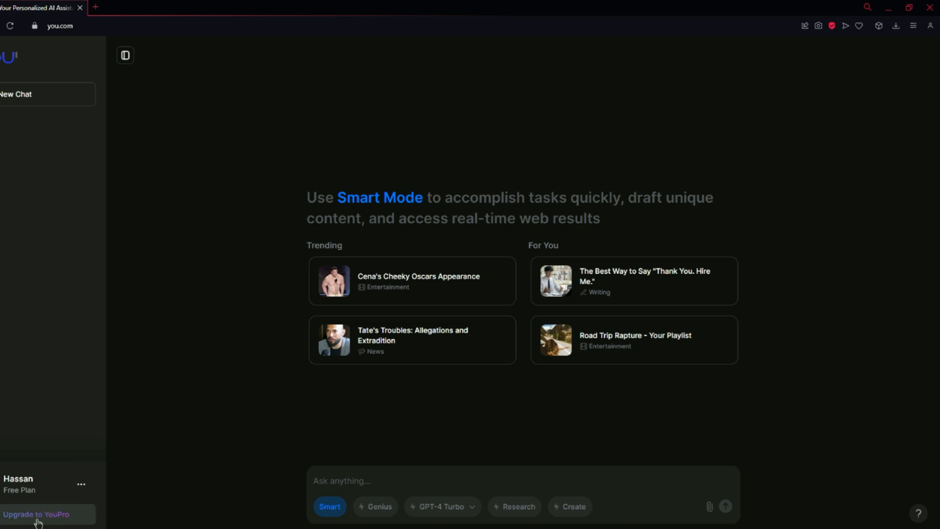
Open the YouPro offer and compare $20 monthly with $15 yearly, leaving yearly selected
{"action": "left_click", "coordinate": [38, 514]}
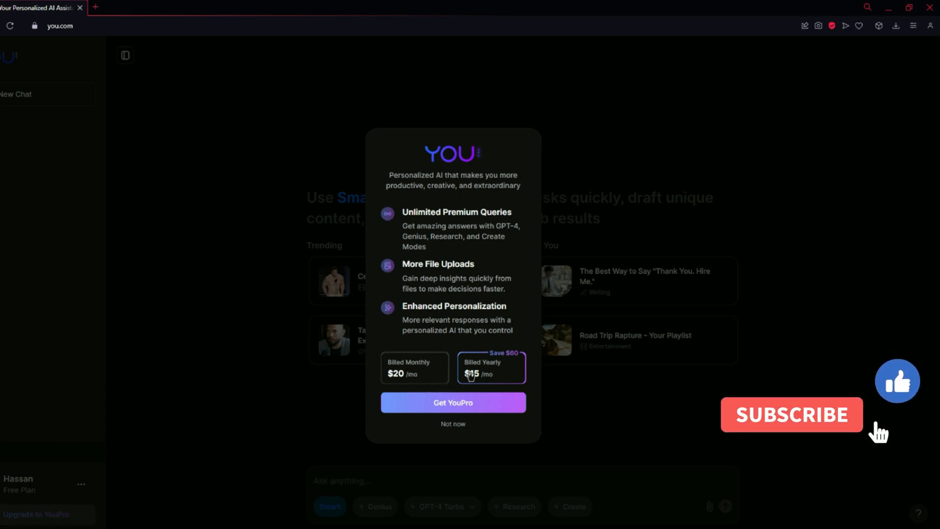
{"action": "left_click", "coordinate": [792, 415]}
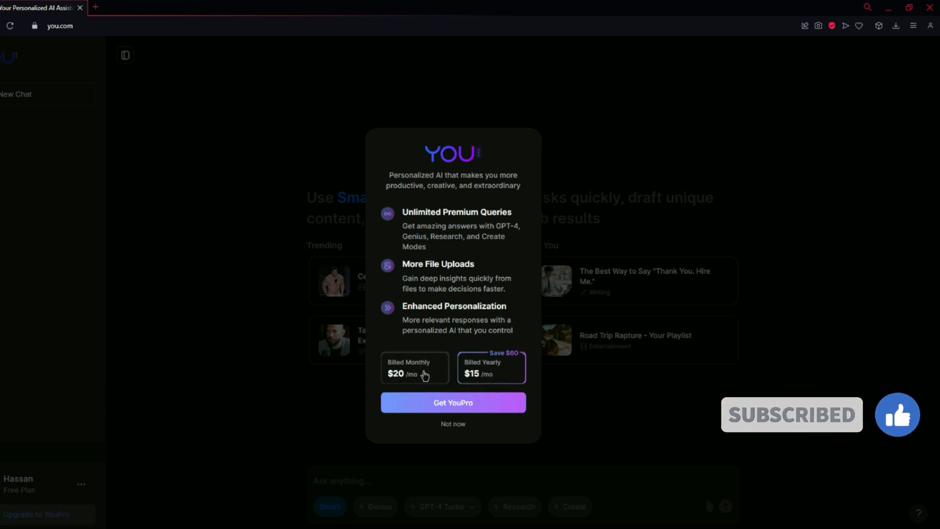
{"action": "left_click", "coordinate": [415, 369]}
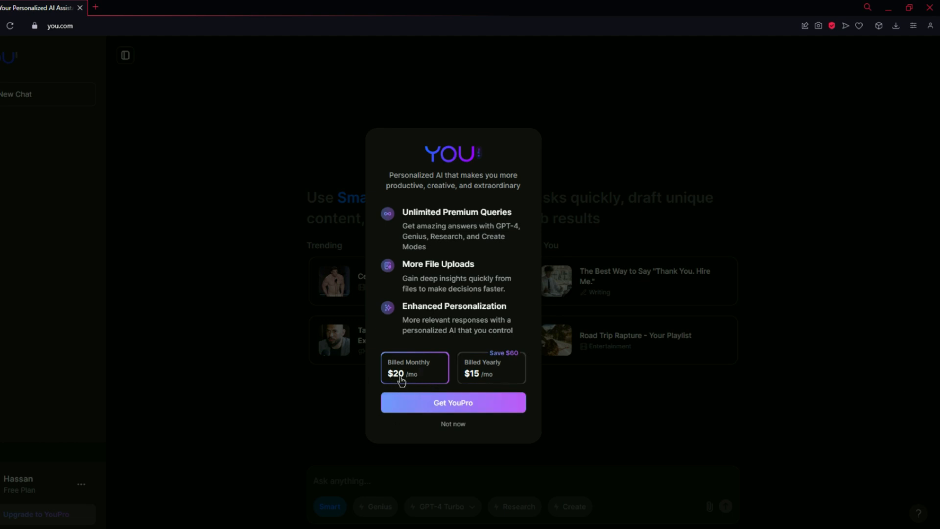
{"action": "mouse_move", "coordinate": [488, 375]}
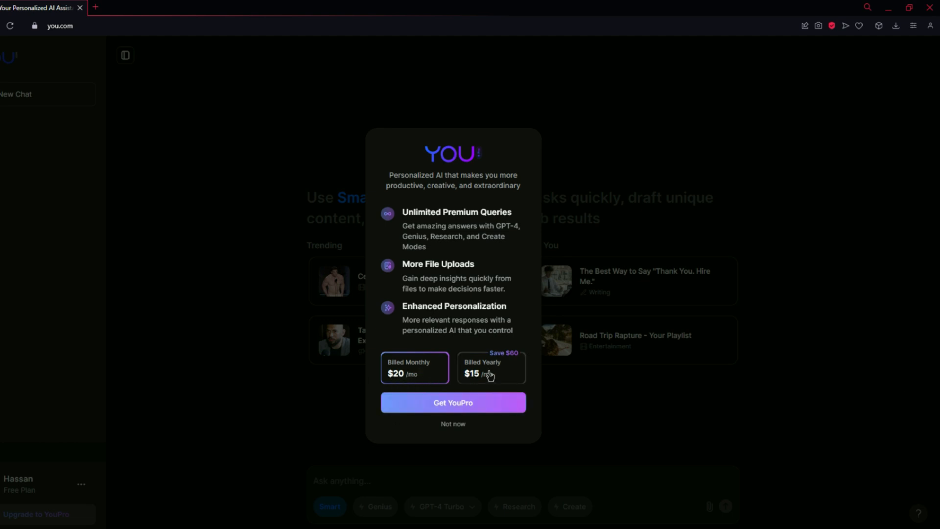
{"action": "left_click", "coordinate": [492, 367]}
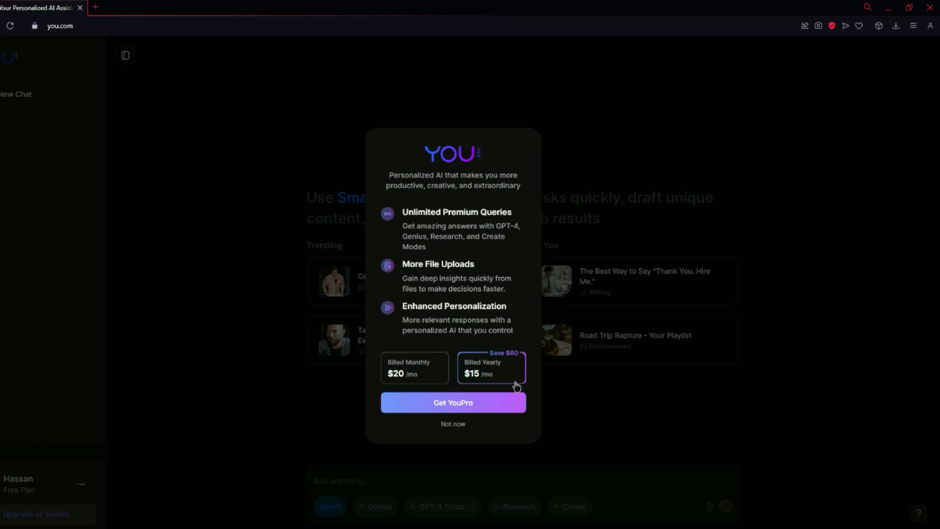
{"action": "mouse_move", "coordinate": [421, 223]}
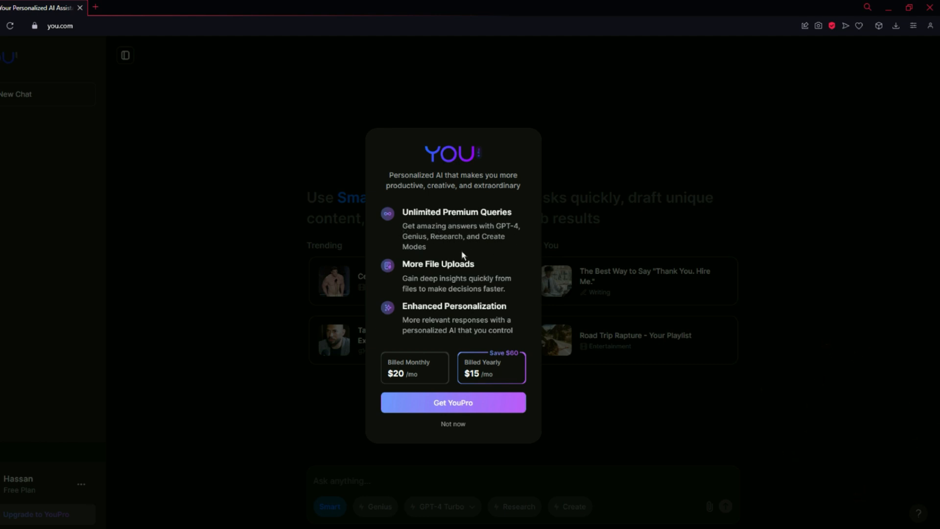
{"action": "mouse_move", "coordinate": [484, 301]}
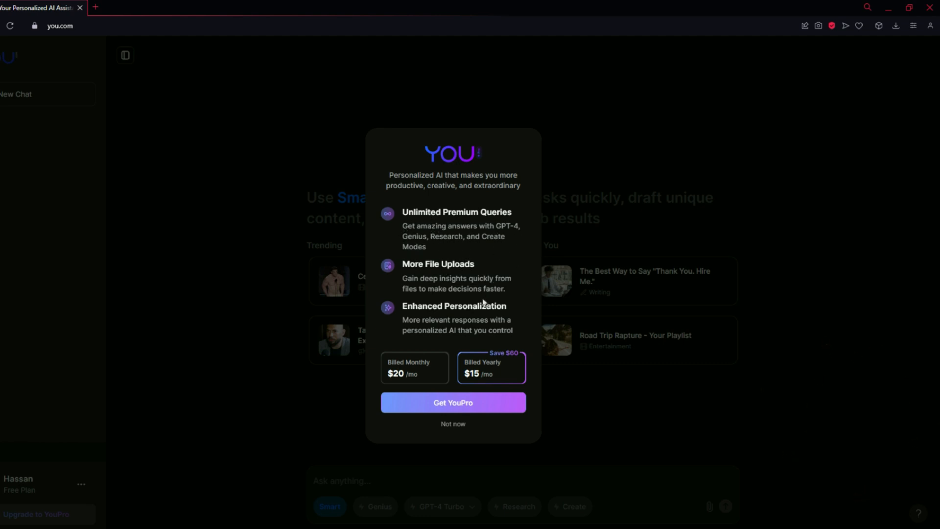
{"action": "mouse_move", "coordinate": [469, 428]}
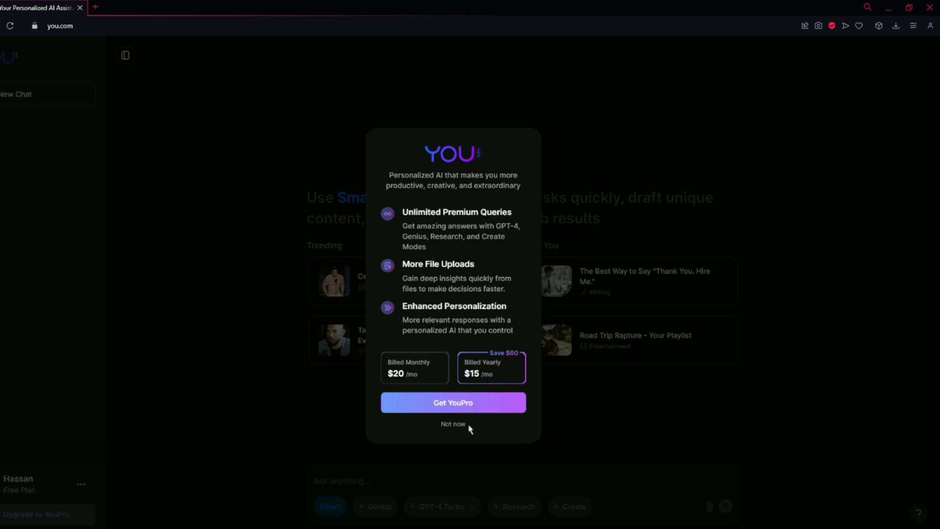
Decline the YouPro upgrade with Not now
{"action": "left_click", "coordinate": [453, 424]}
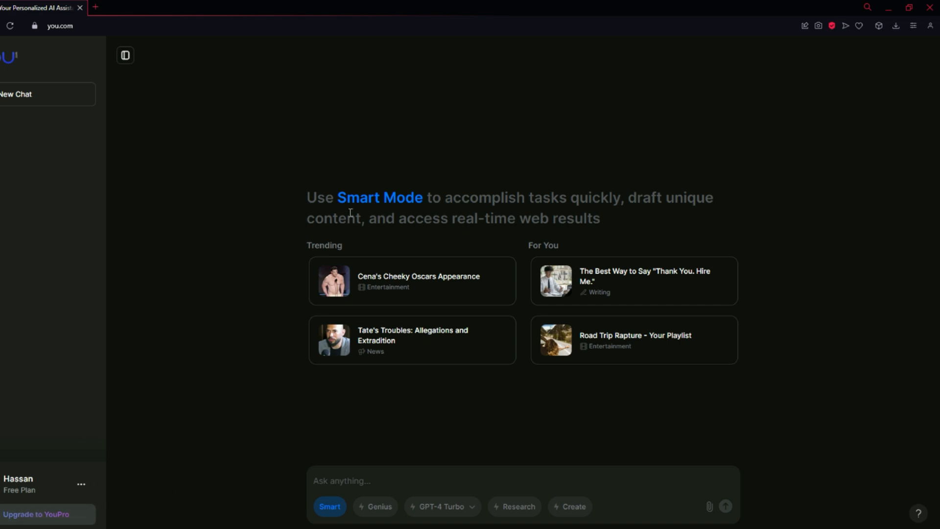
{"action": "mouse_move", "coordinate": [592, 205]}
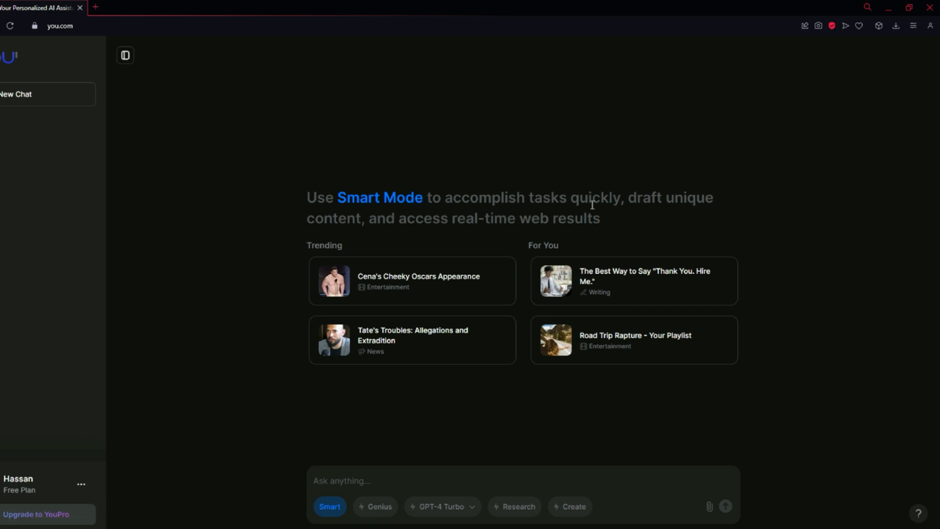
{"action": "mouse_move", "coordinate": [367, 232]}
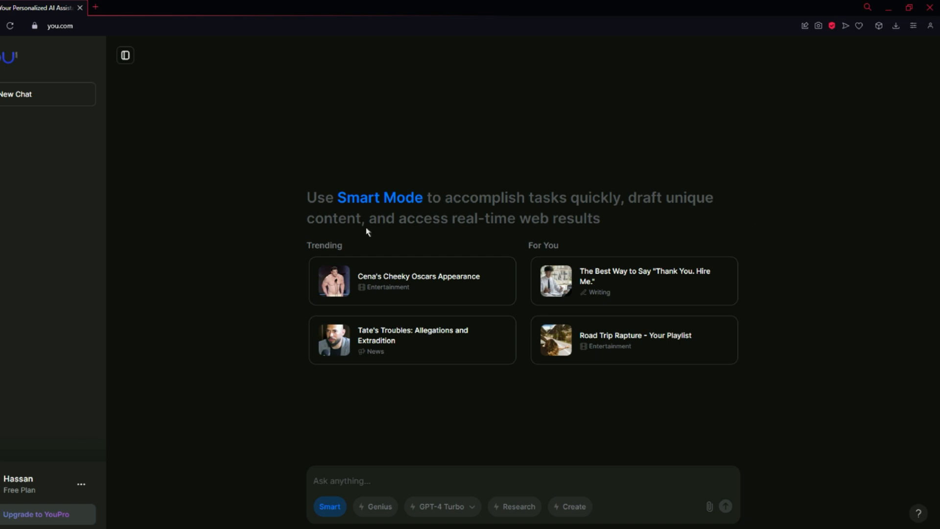
{"action": "mouse_move", "coordinate": [630, 228]}
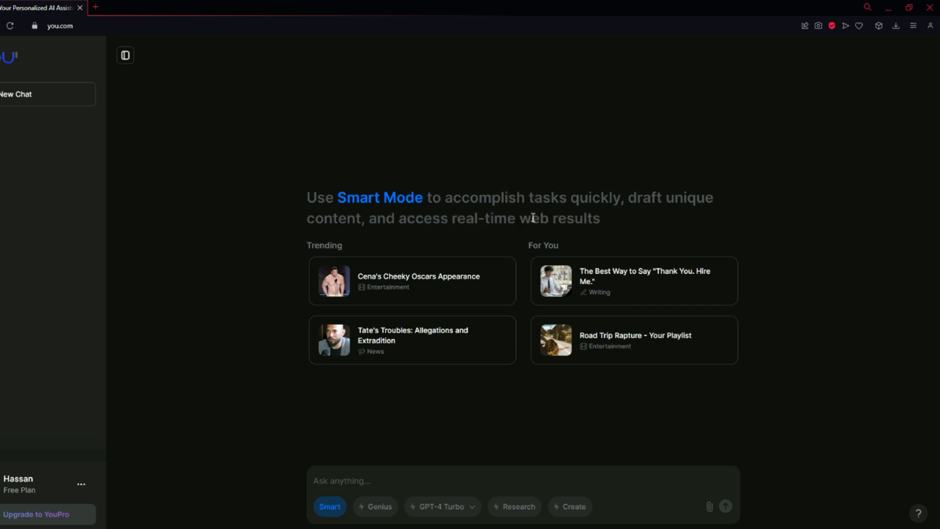
{"action": "mouse_move", "coordinate": [413, 228]}
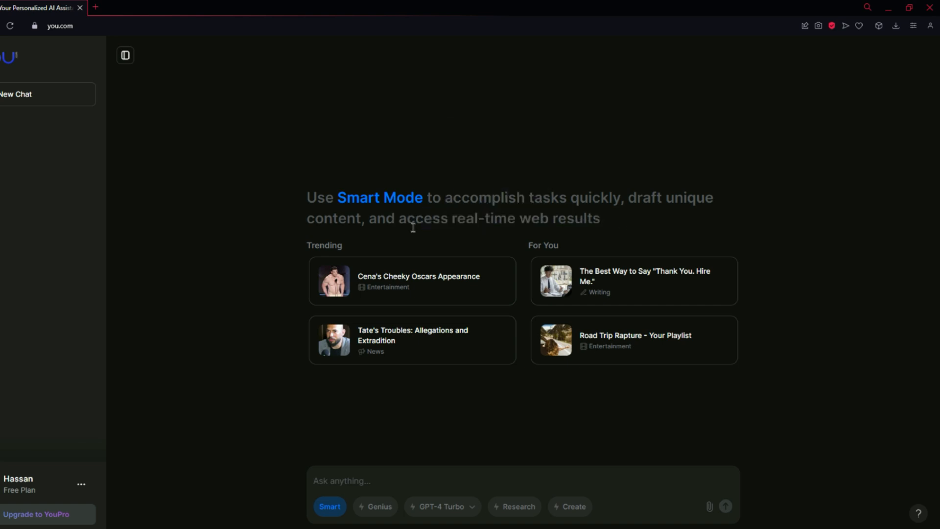
{"action": "mouse_move", "coordinate": [610, 306]}
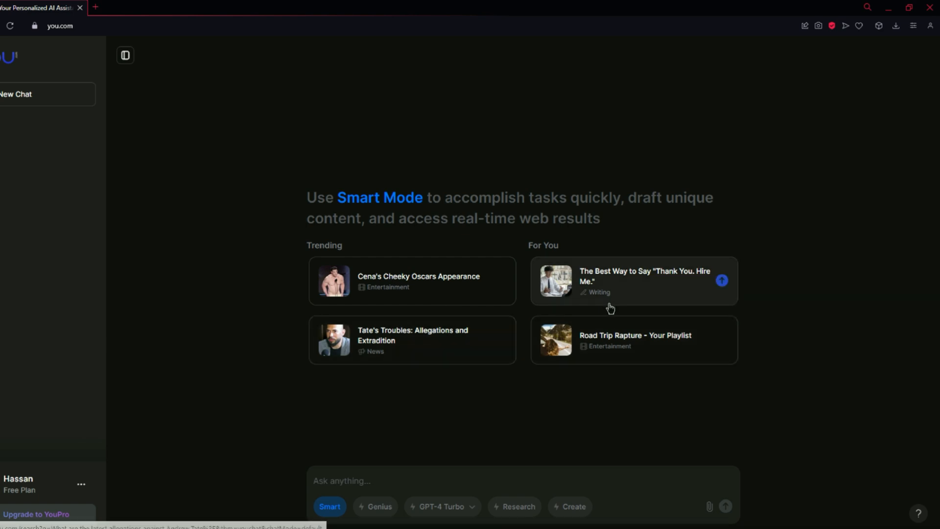
{"action": "mouse_move", "coordinate": [391, 475]}
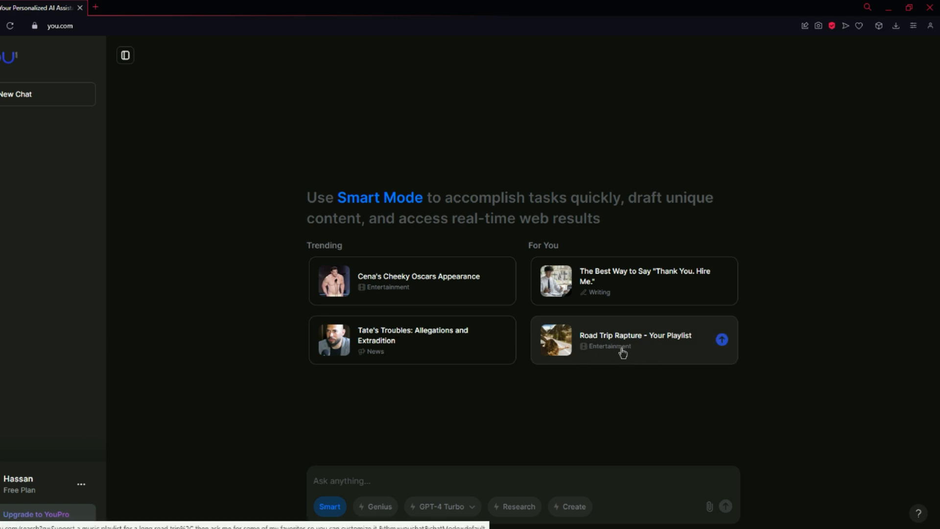
{"action": "mouse_move", "coordinate": [680, 351]}
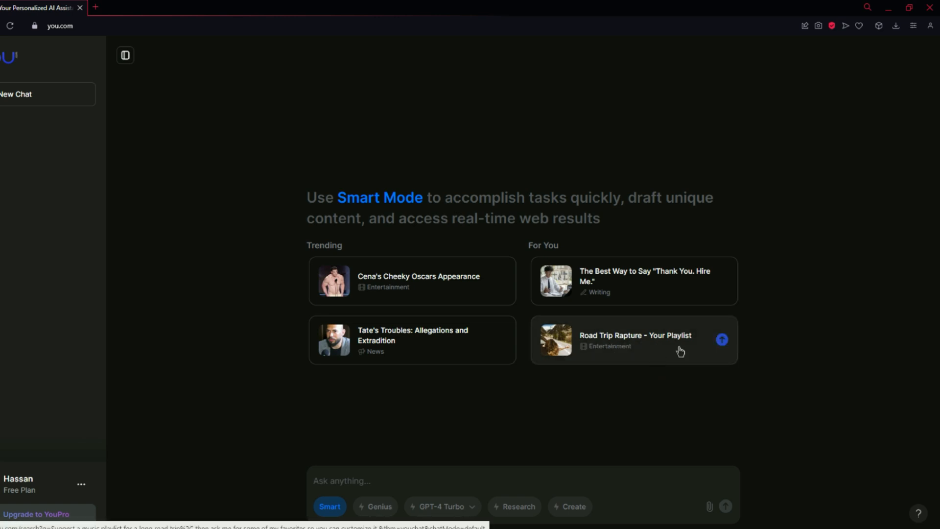
{"action": "mouse_move", "coordinate": [379, 498]}
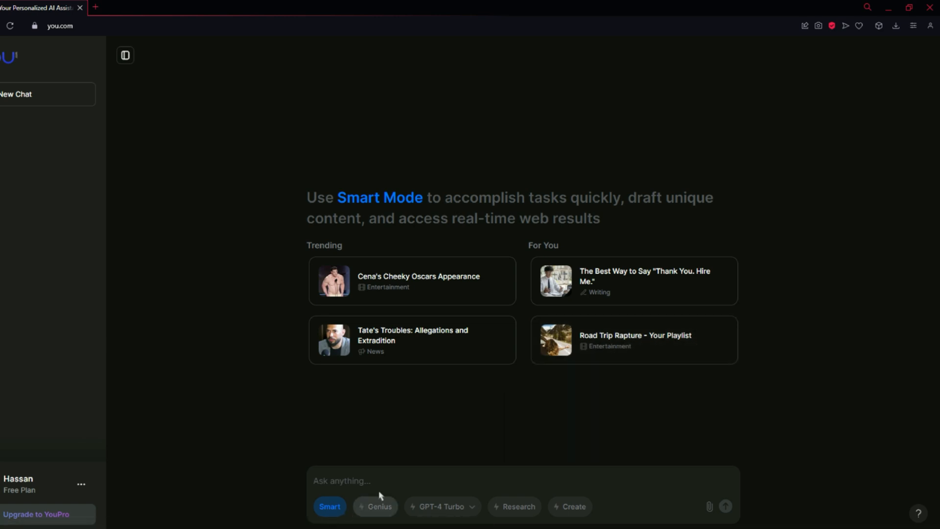
{"action": "left_click", "coordinate": [375, 506]}
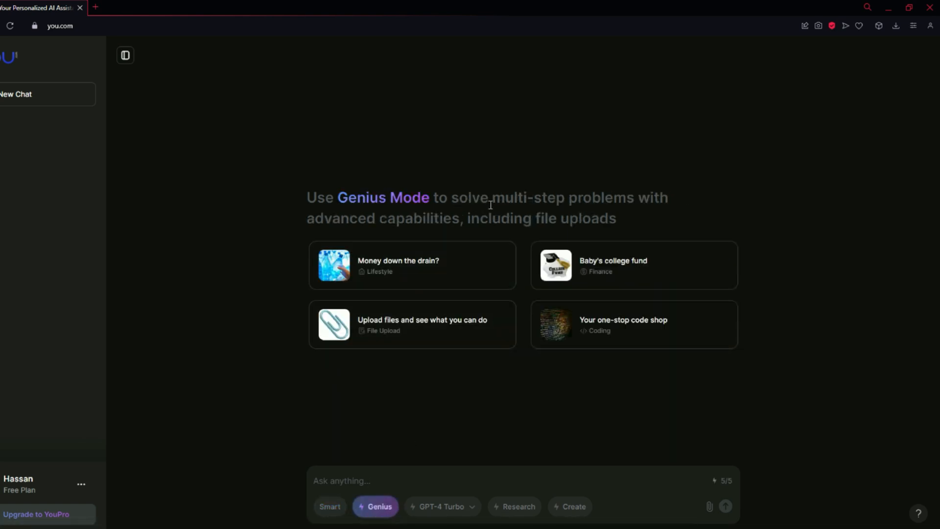
{"action": "mouse_move", "coordinate": [530, 209]}
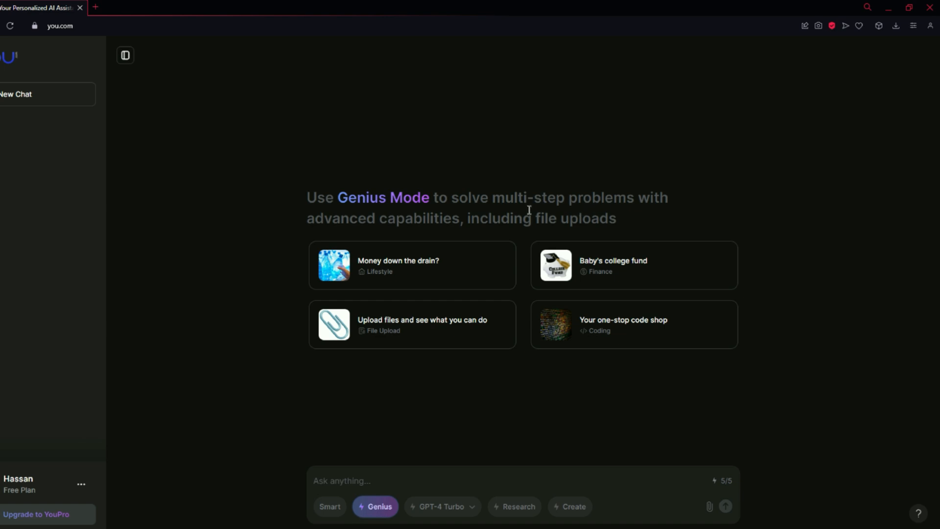
{"action": "mouse_move", "coordinate": [656, 234]}
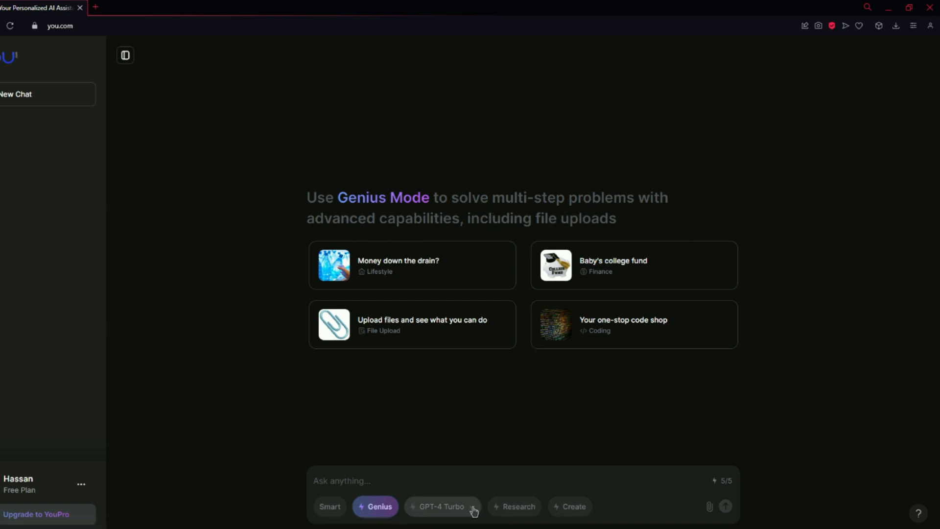
{"action": "left_click", "coordinate": [442, 506]}
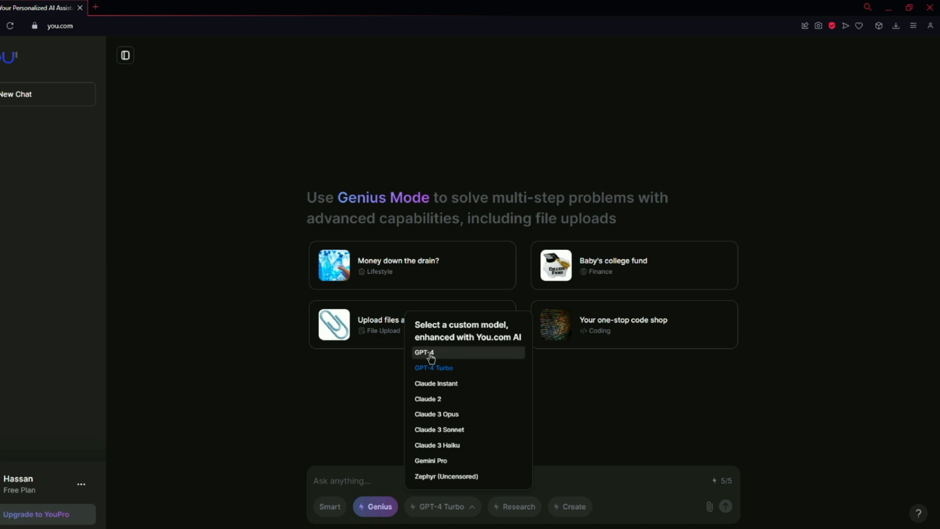
{"action": "mouse_move", "coordinate": [468, 372]}
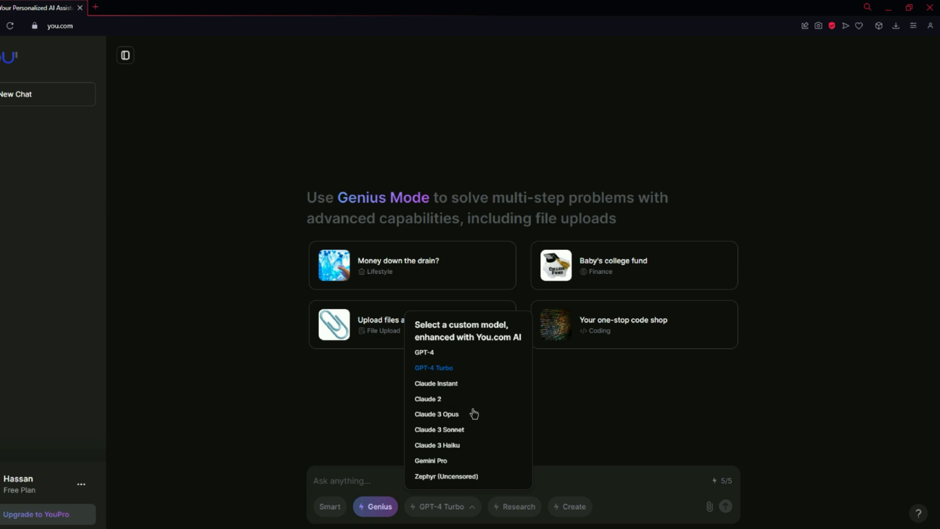
{"action": "mouse_move", "coordinate": [470, 436]}
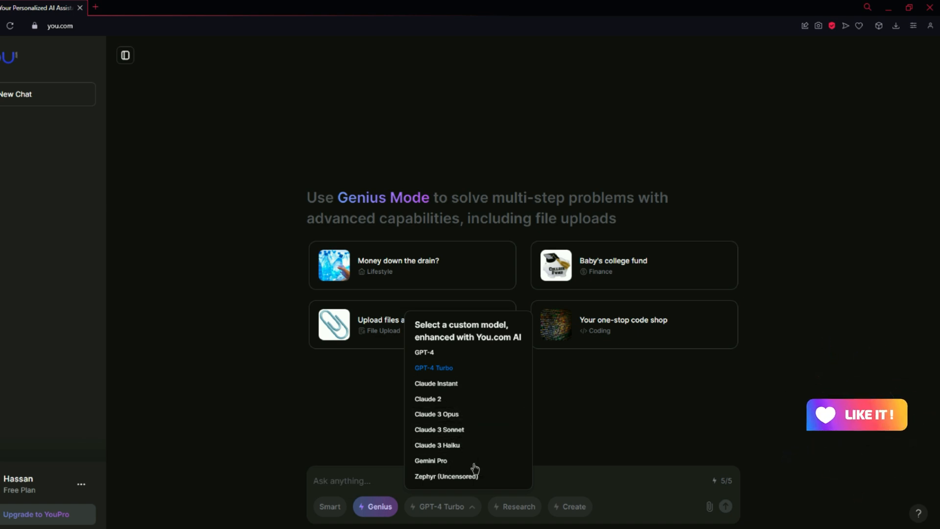
{"action": "mouse_move", "coordinate": [462, 354]}
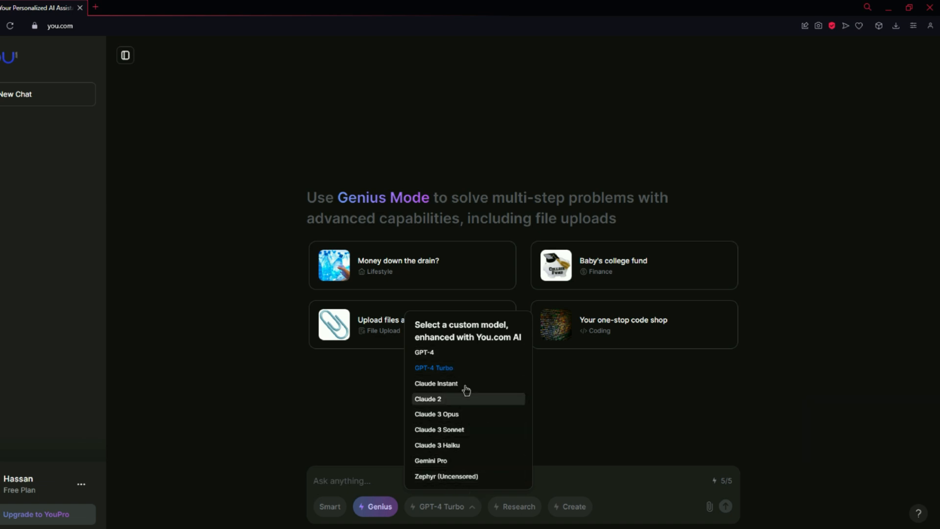
{"action": "mouse_move", "coordinate": [491, 461]}
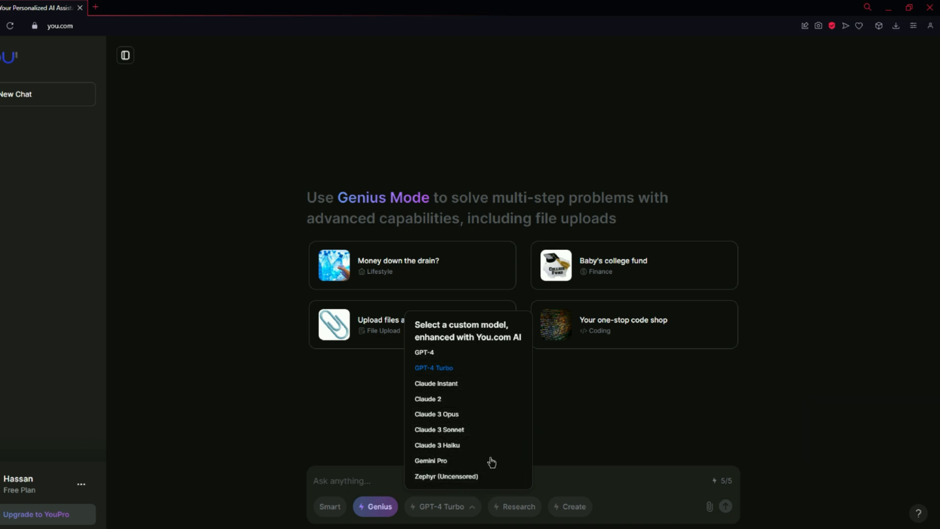
{"action": "mouse_move", "coordinate": [484, 363]}
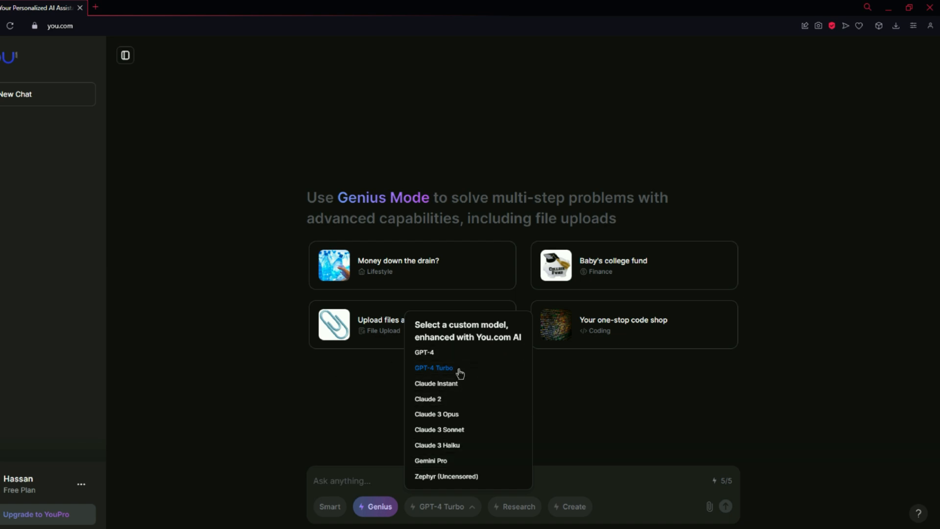
{"action": "mouse_move", "coordinate": [443, 385]}
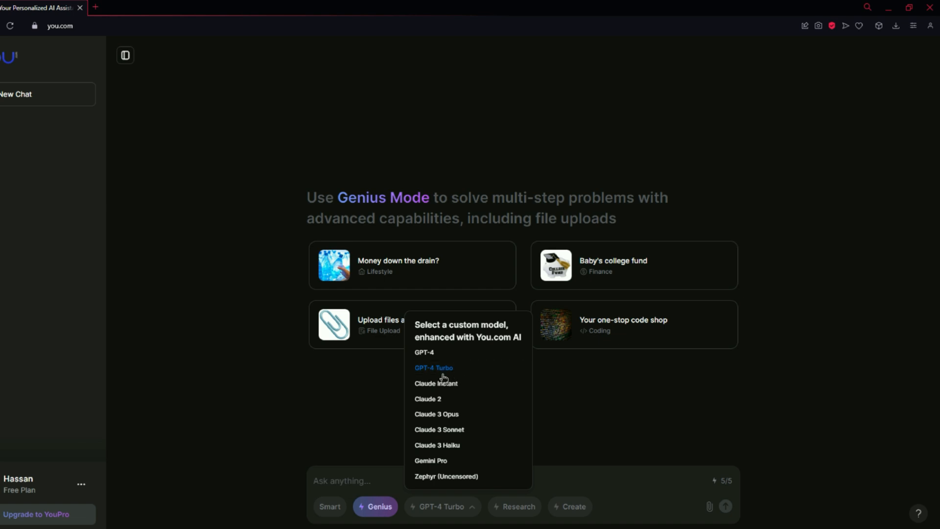
{"action": "mouse_move", "coordinate": [388, 376]}
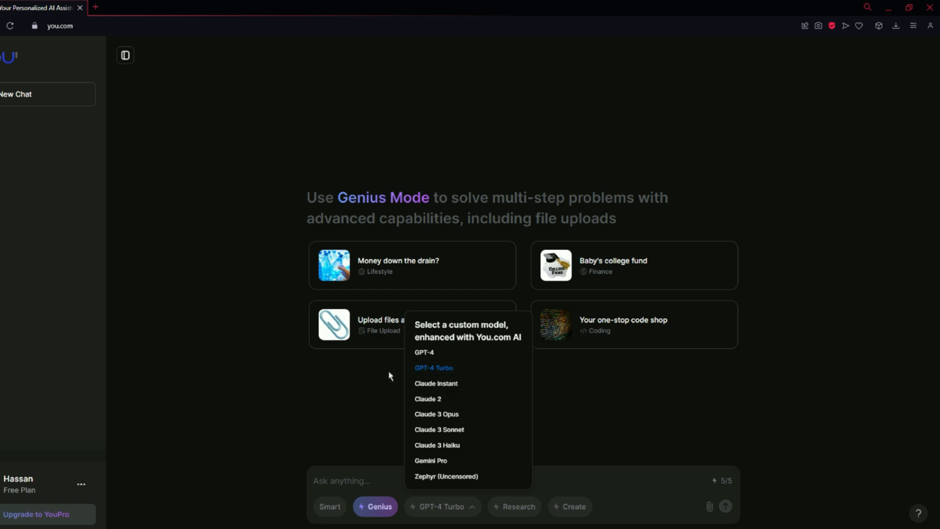
{"action": "mouse_move", "coordinate": [463, 423]}
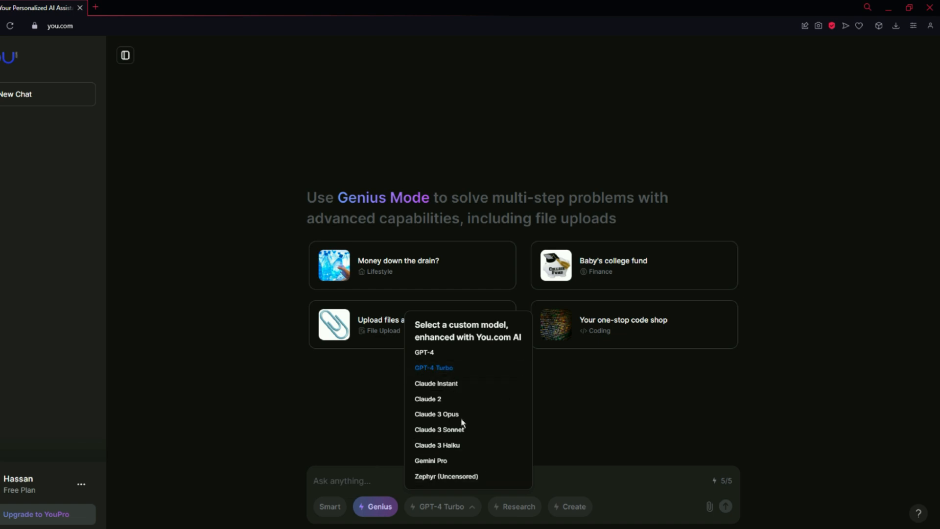
{"action": "mouse_move", "coordinate": [430, 371]}
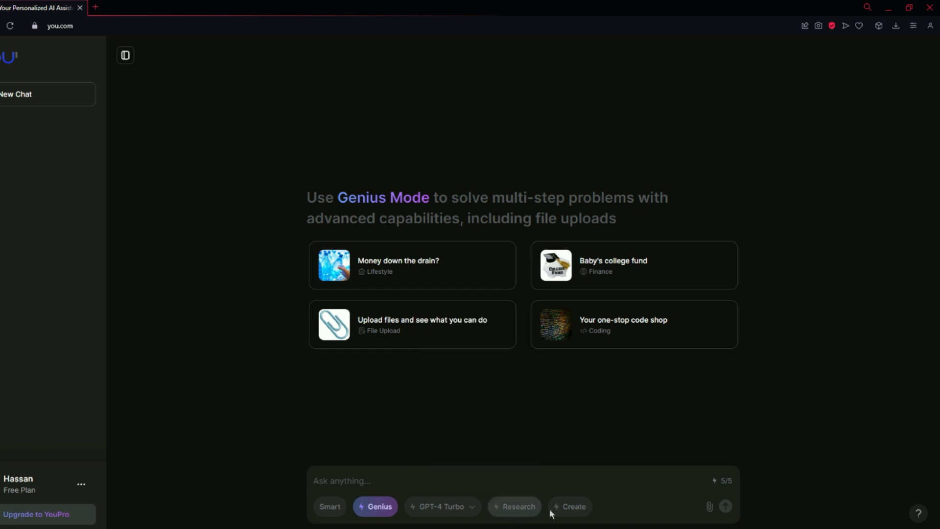
Try Research Mode briefly, then switch the chat bar to Create Mode
{"action": "left_click", "coordinate": [514, 506]}
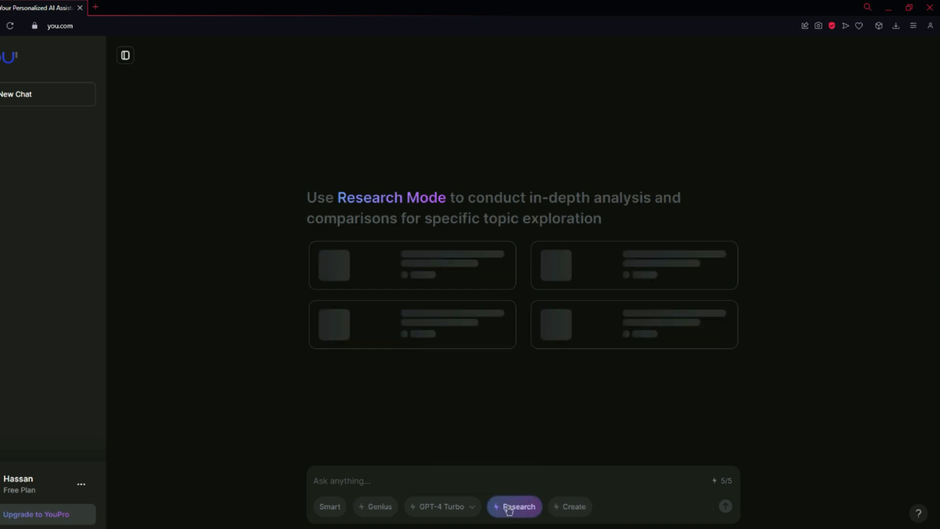
{"action": "left_click", "coordinate": [514, 507]}
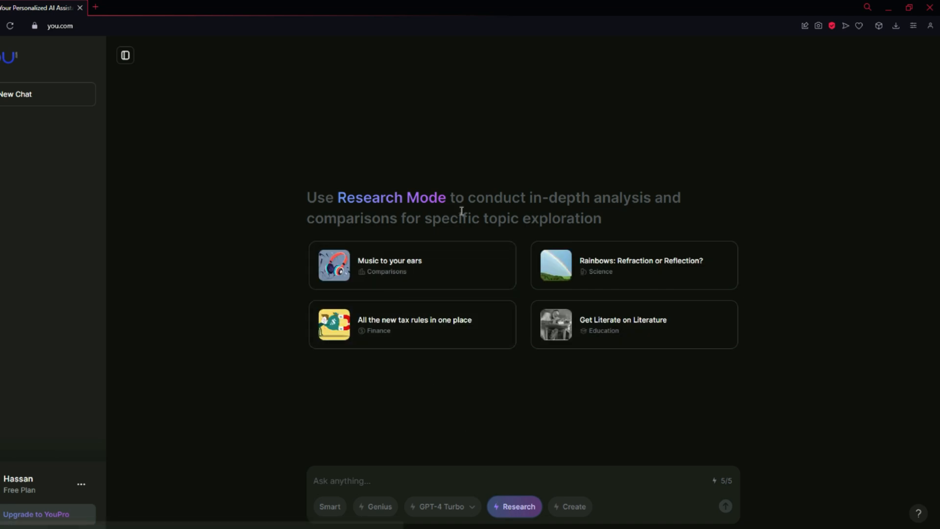
{"action": "mouse_move", "coordinate": [354, 223]}
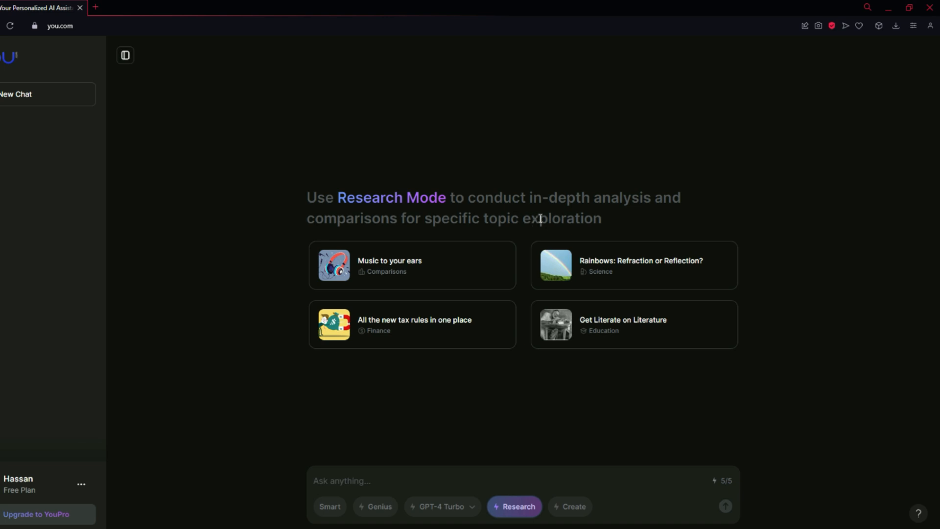
{"action": "mouse_move", "coordinate": [435, 331]}
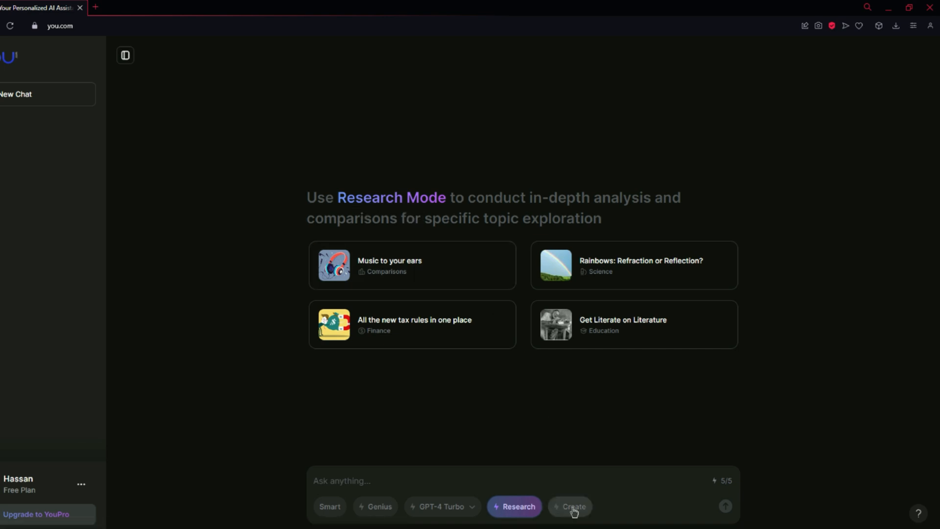
{"action": "left_click", "coordinate": [573, 506]}
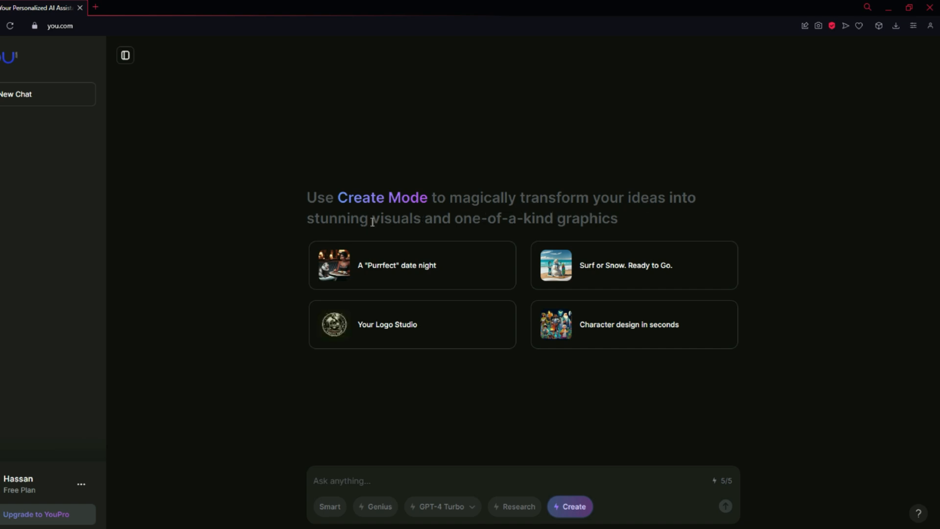
{"action": "mouse_move", "coordinate": [619, 232]}
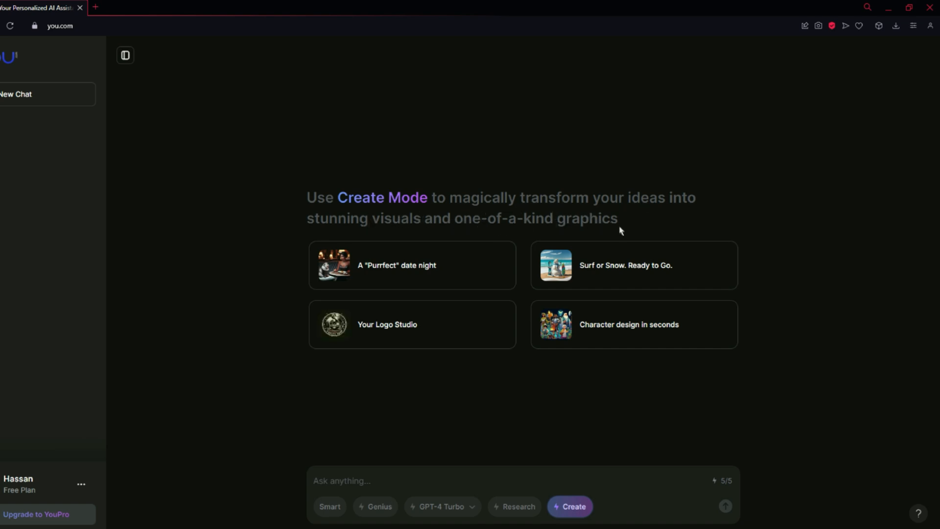
{"action": "mouse_move", "coordinate": [365, 359]}
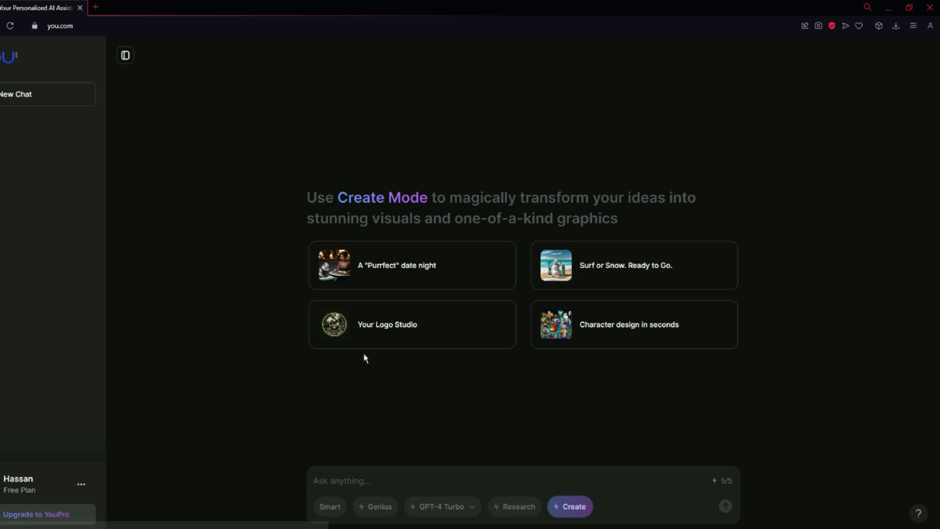
{"action": "mouse_move", "coordinate": [700, 292]}
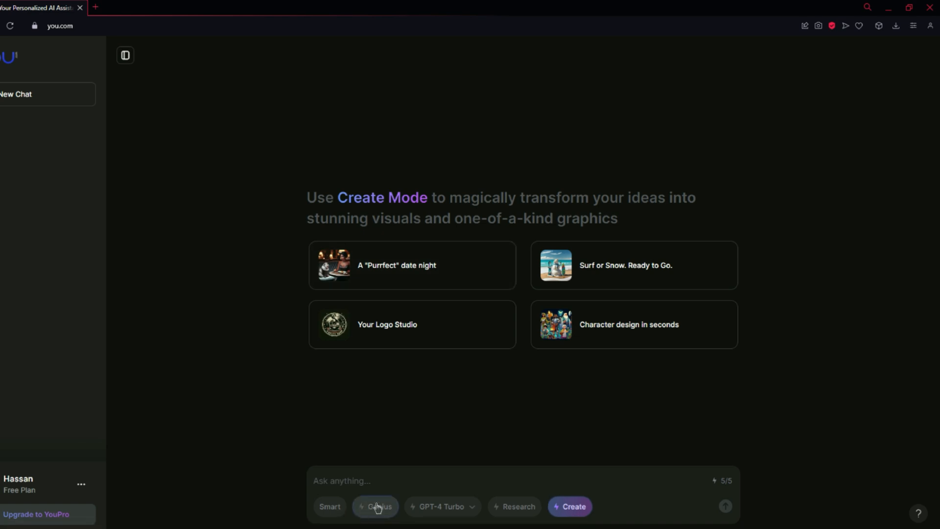
Switch to Genius Mode and type a prompt requesting a sample school management system use case
{"action": "left_click", "coordinate": [375, 507]}
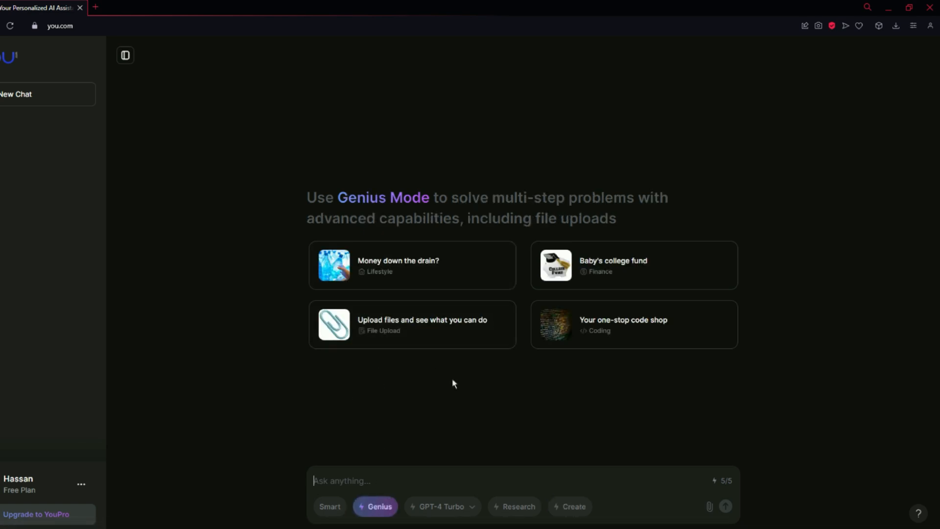
{"action": "mouse_move", "coordinate": [464, 393]}
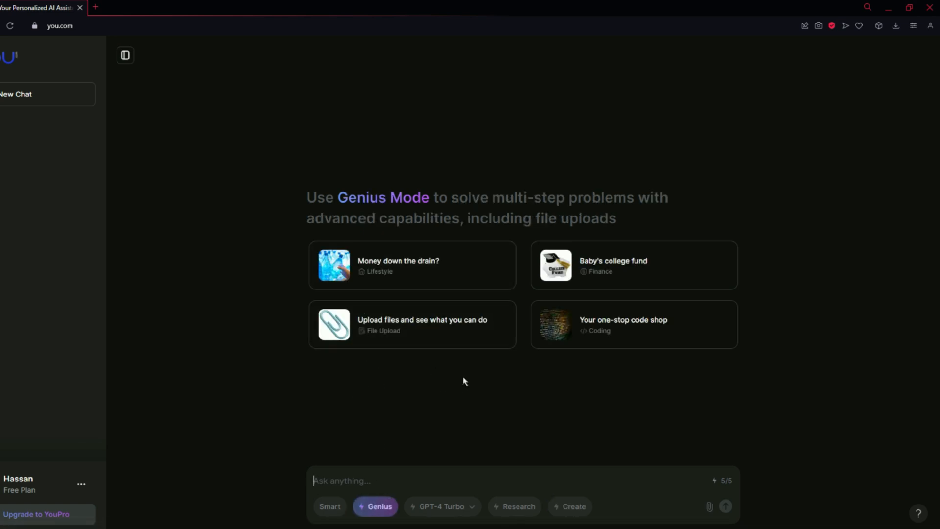
{"action": "mouse_move", "coordinate": [479, 407]}
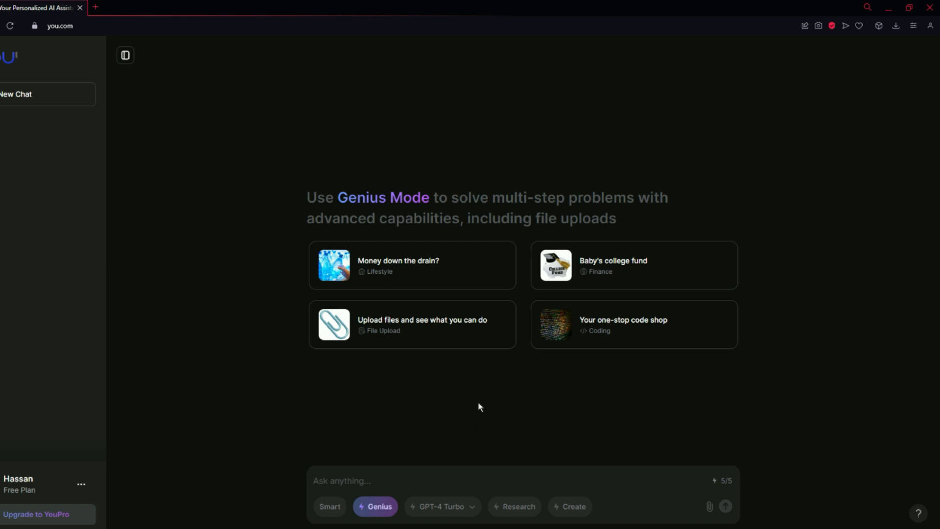
{"action": "mouse_move", "coordinate": [345, 457]}
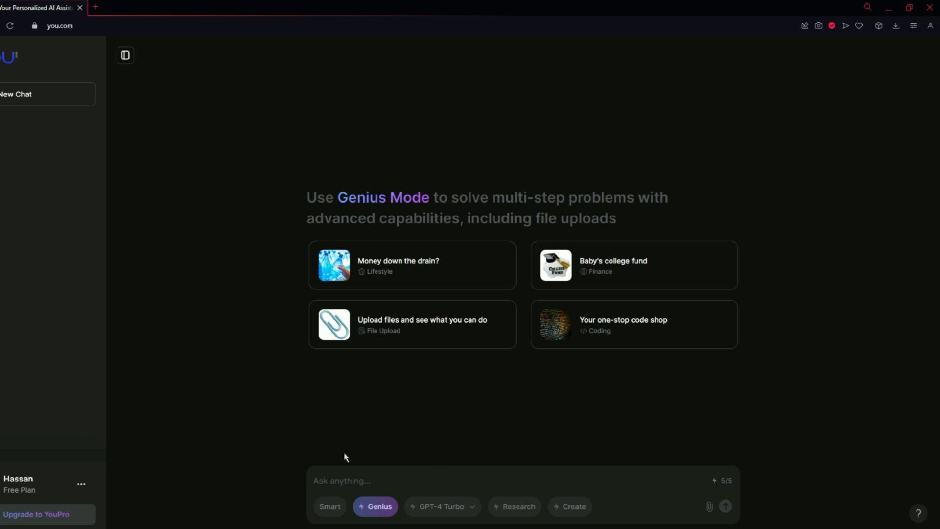
{"action": "mouse_move", "coordinate": [383, 415]}
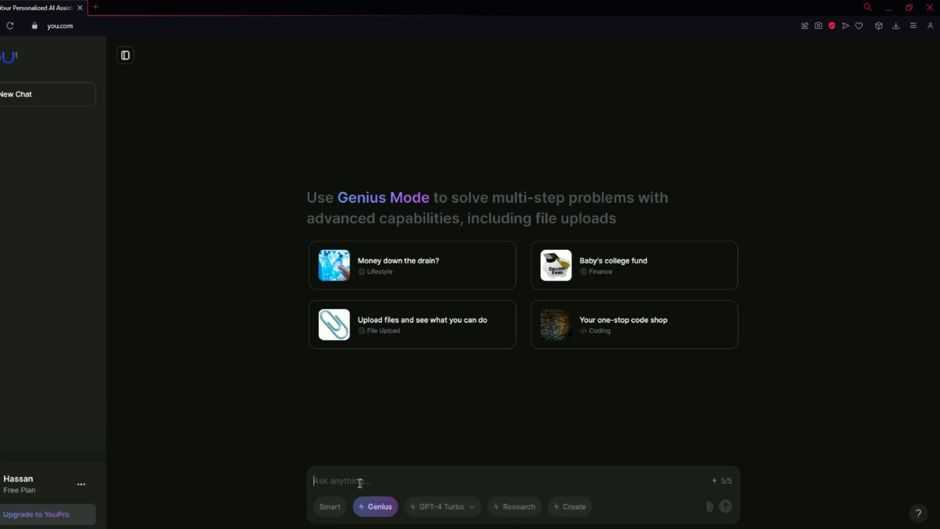
{"action": "type", "text": "g"}
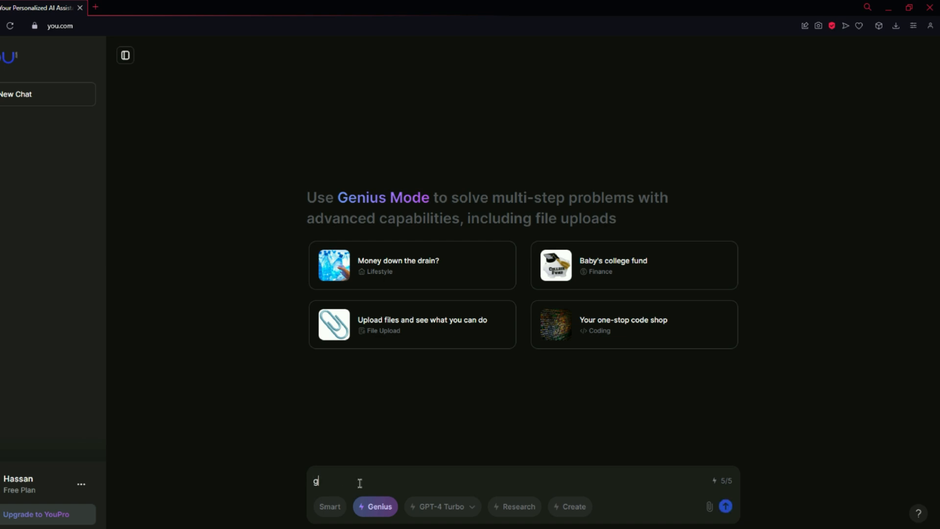
{"action": "type", "text": "ive me a sample use case for"}
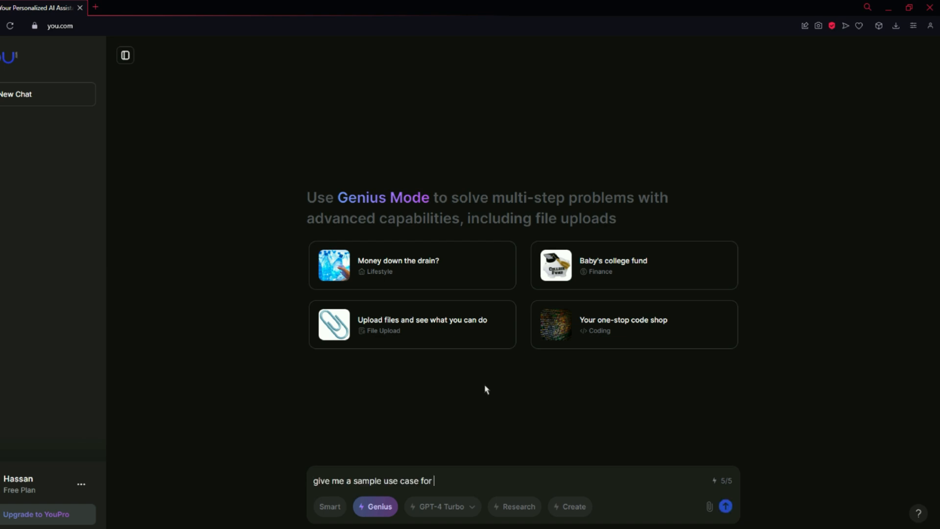
{"action": "type", "text": "gym management system"}
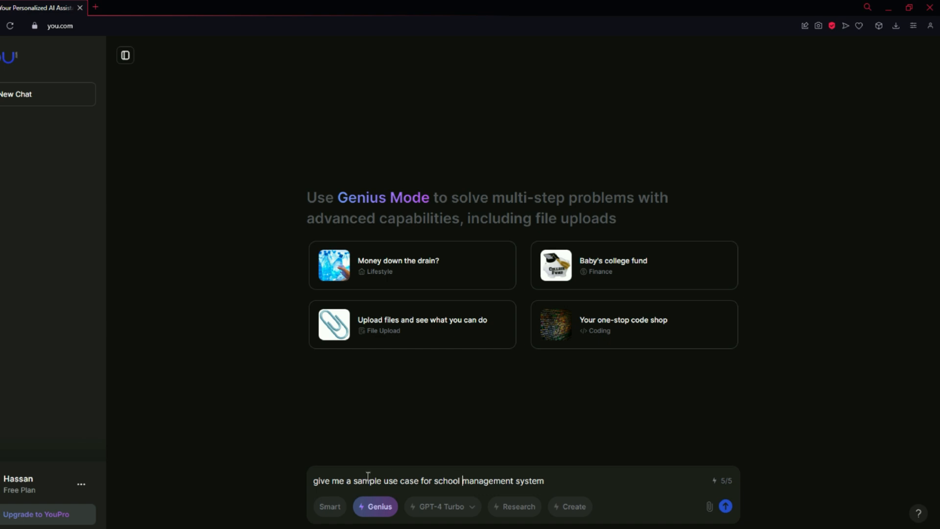
{"action": "mouse_move", "coordinate": [710, 506]}
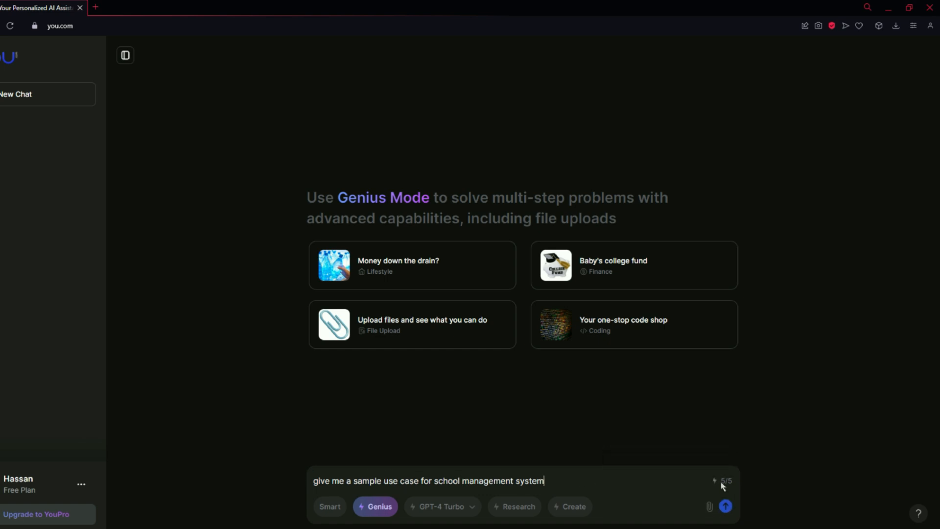
{"action": "mouse_move", "coordinate": [725, 482]}
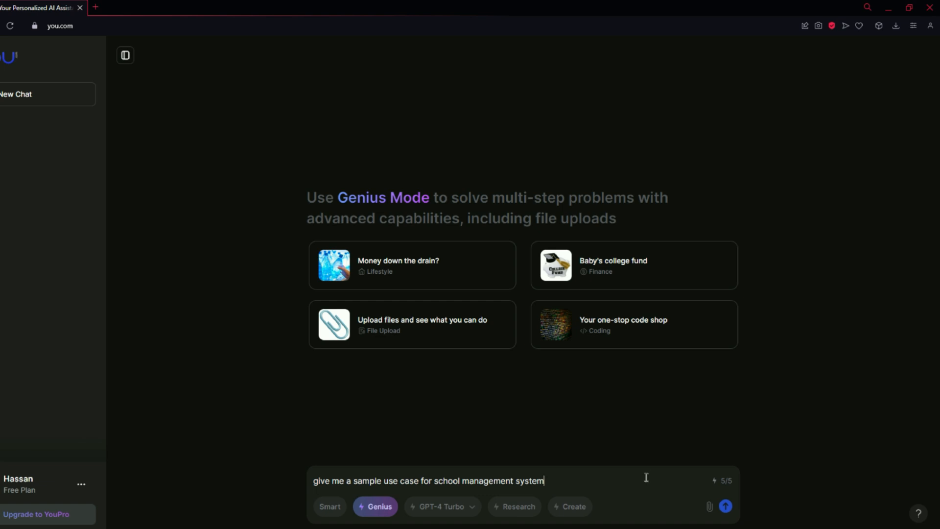
{"action": "mouse_move", "coordinate": [602, 484]}
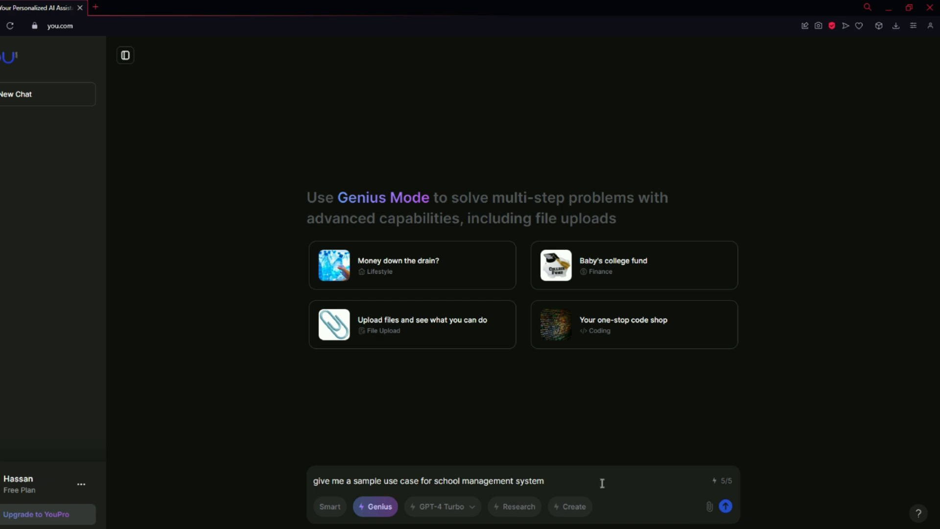
{"action": "left_click", "coordinate": [726, 505]}
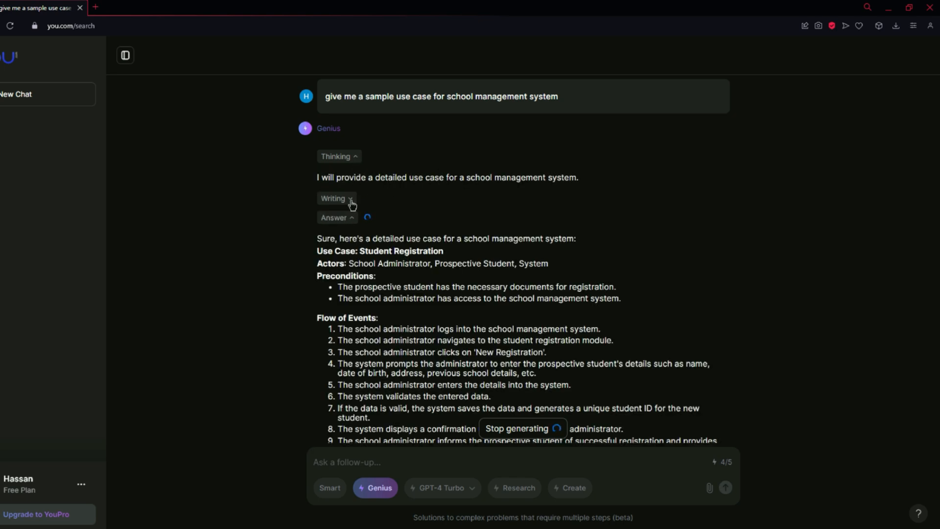
{"action": "scroll", "scroll_direction": "down", "scroll_amount": 3}
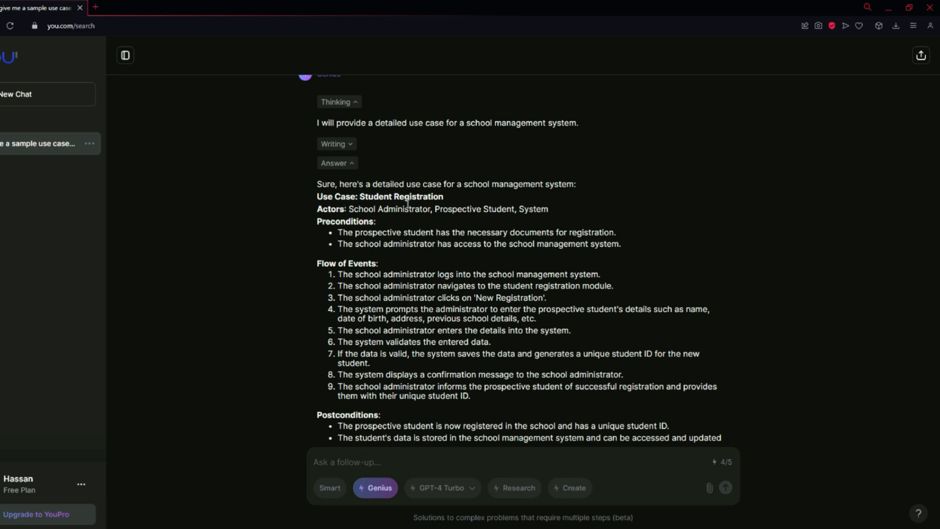
{"action": "scroll", "scroll_direction": "down", "scroll_amount": 3}
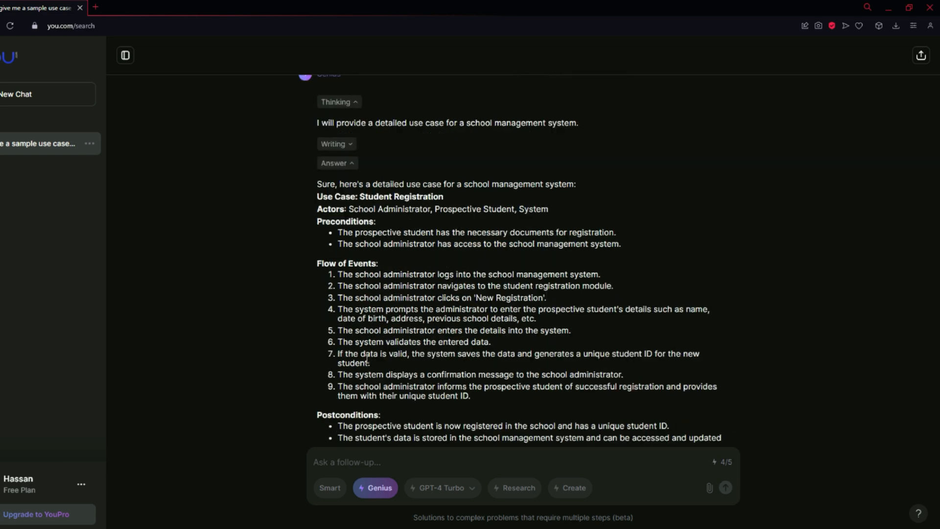
{"action": "scroll", "scroll_direction": "down", "scroll_amount": 3}
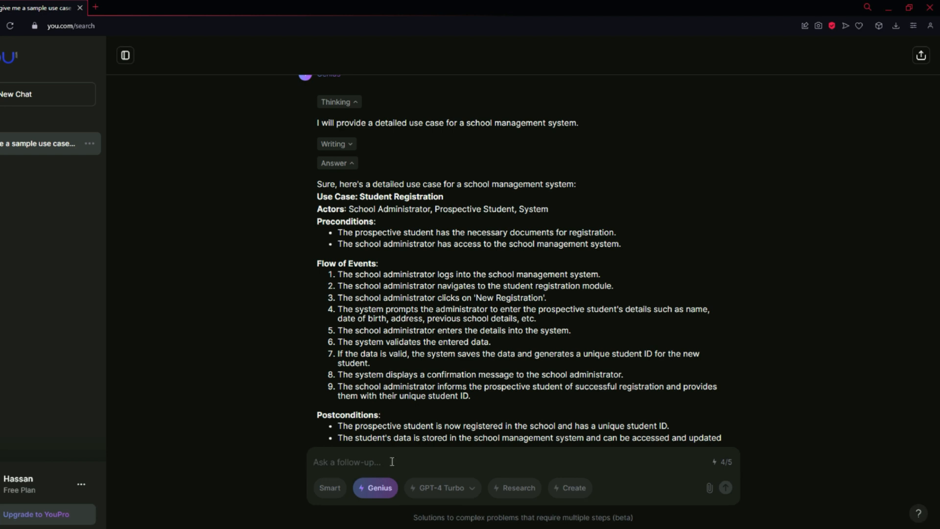
Send 'give me mermaid js code for the above use case for erd' and scroll the reply
{"action": "type", "text": "give me mermaid js code"}
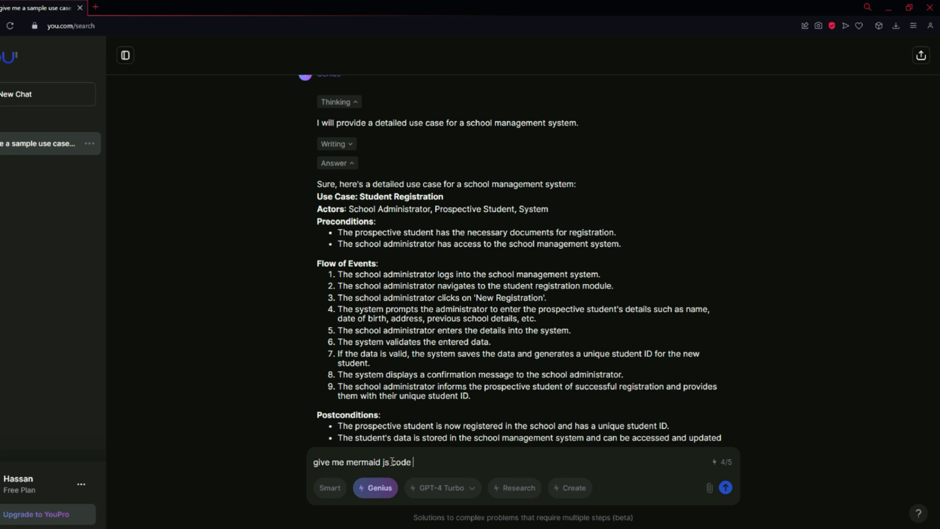
{"action": "type", "text": "for the above use case for er"}
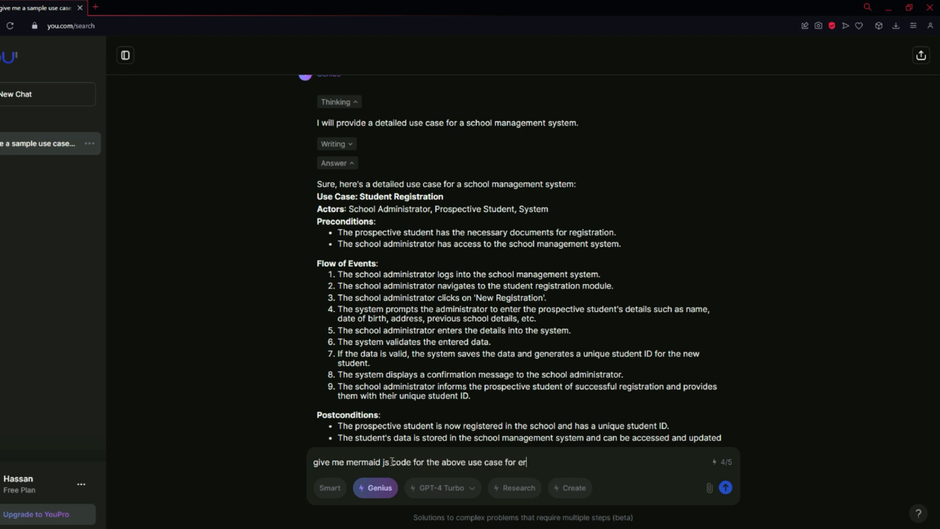
{"action": "left_click", "coordinate": [726, 487]}
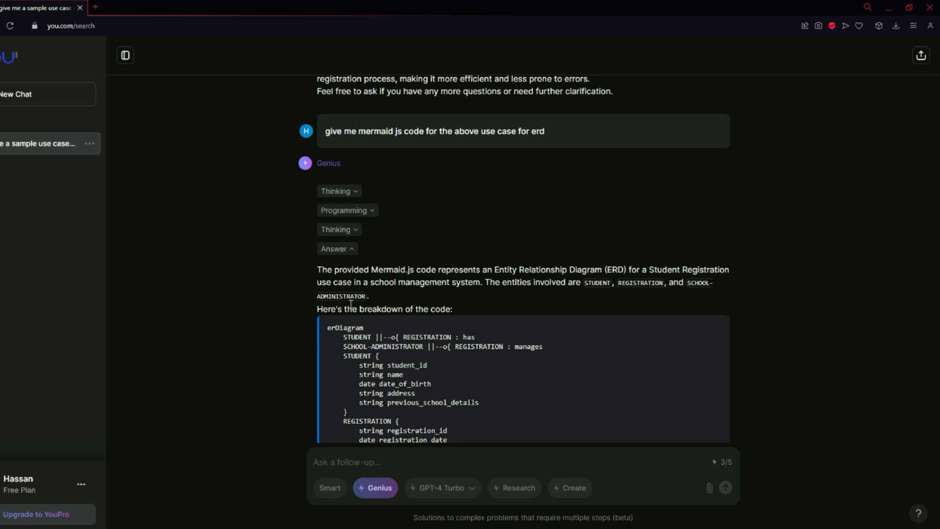
{"action": "scroll", "scroll_direction": "down", "scroll_amount": 3}
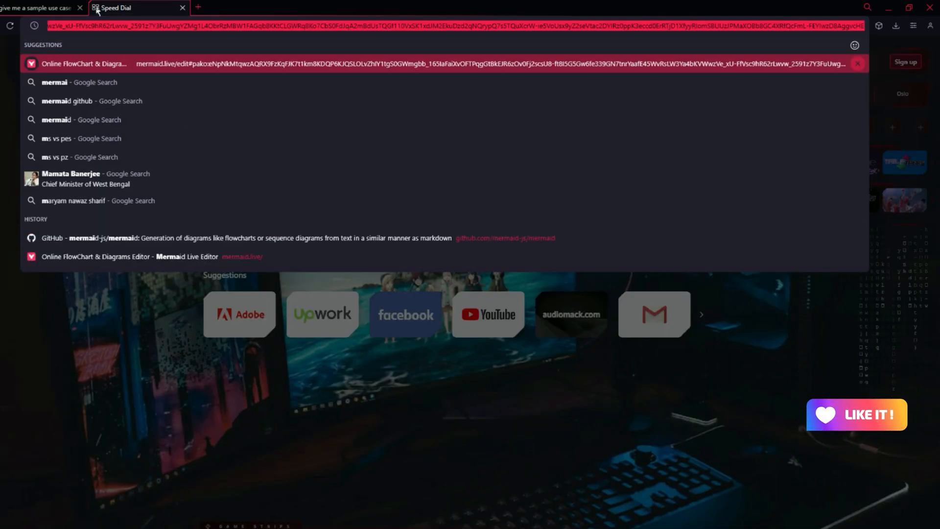
Search 'mermaid', open the mermaid-js GitHub repository, and follow its live editor link
{"action": "type", "text": "mermaid"}
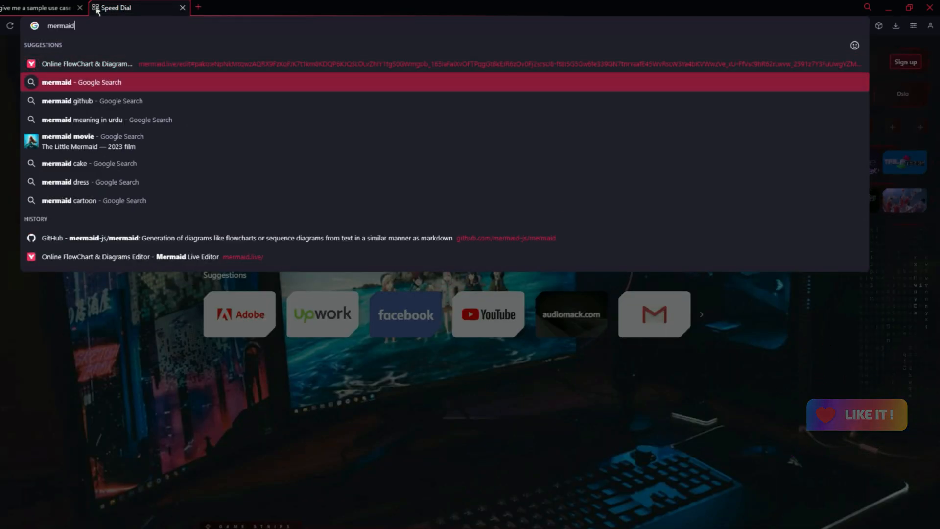
{"action": "left_click", "coordinate": [66, 101]}
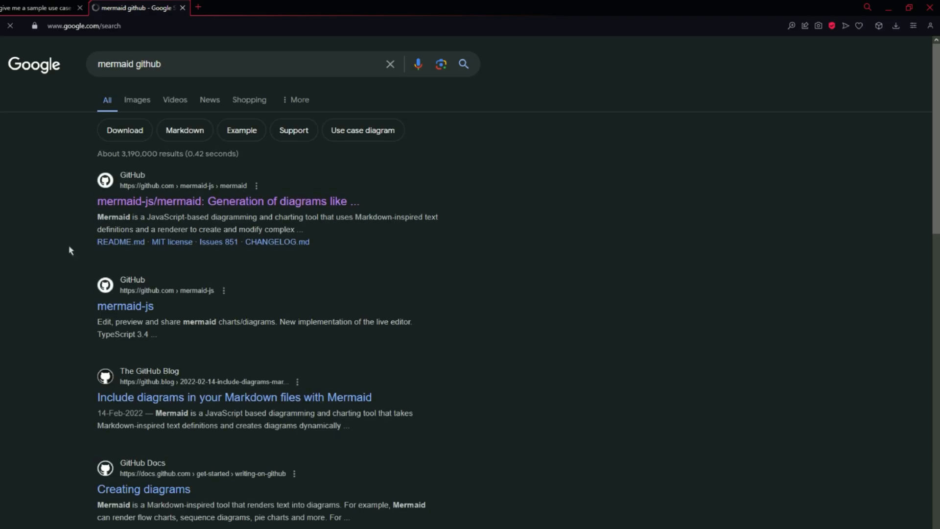
{"action": "left_click", "coordinate": [227, 201]}
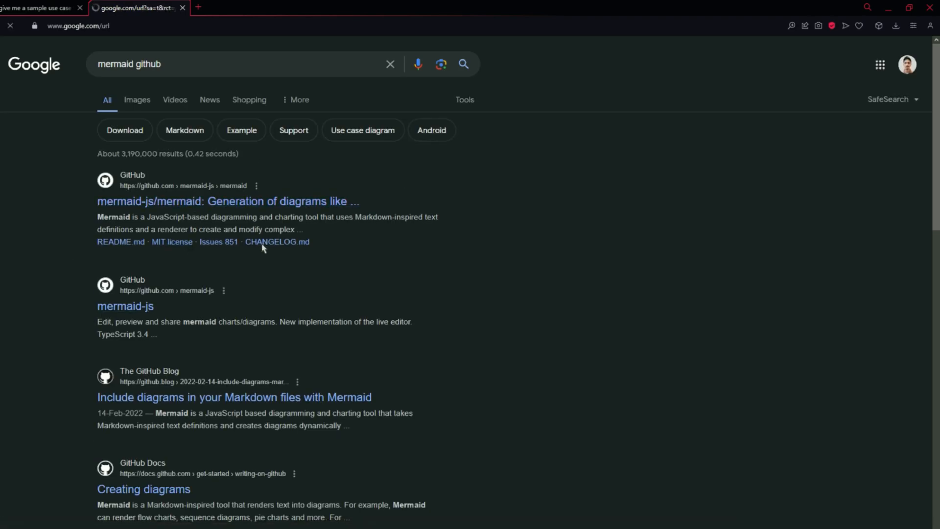
{"action": "left_click", "coordinate": [227, 201]}
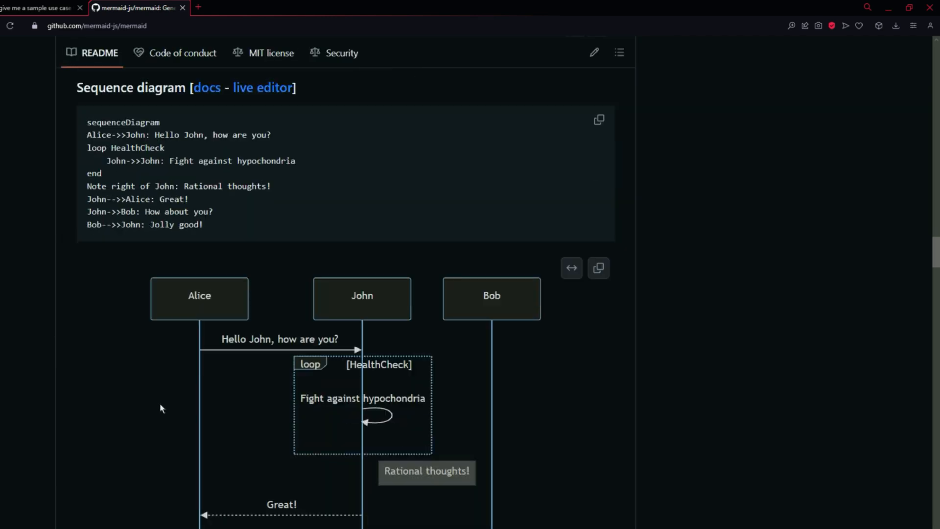
{"action": "scroll", "scroll_direction": "down", "scroll_amount": 3}
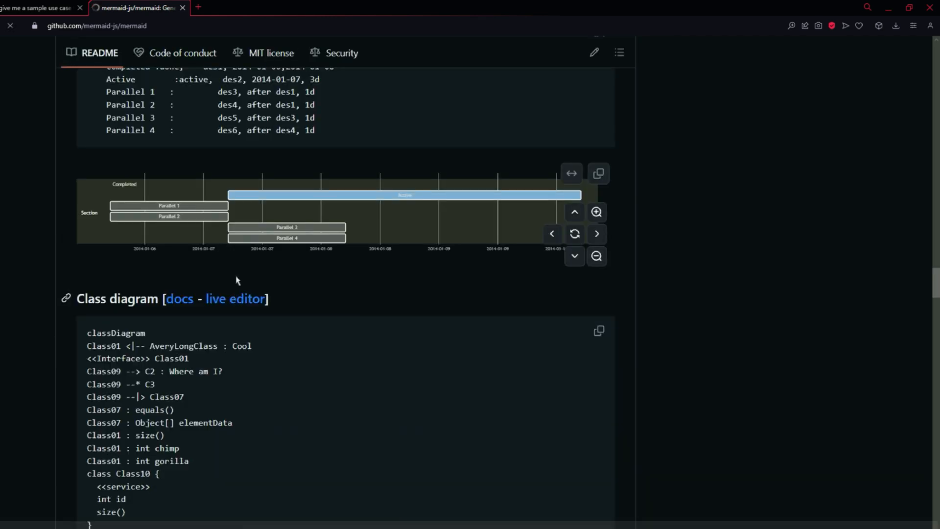
{"action": "left_click", "coordinate": [235, 299]}
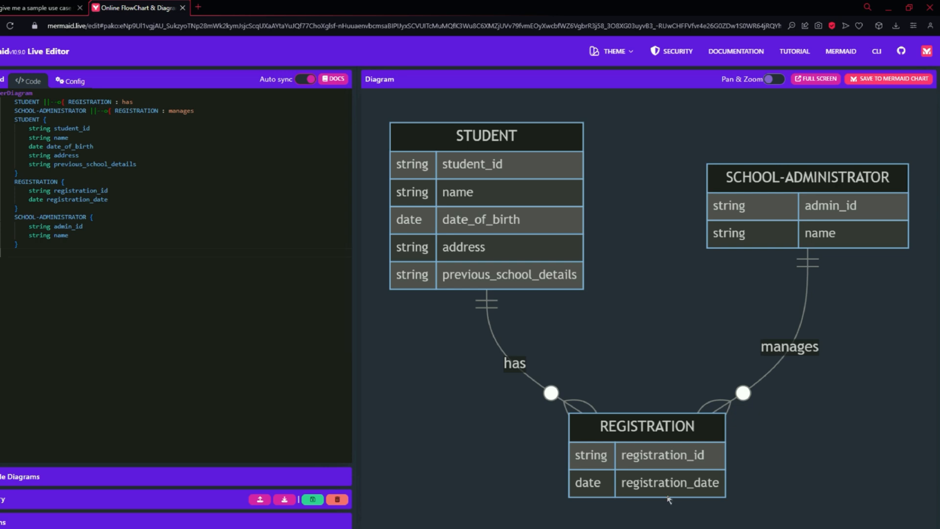
{"action": "mouse_move", "coordinate": [718, 331]}
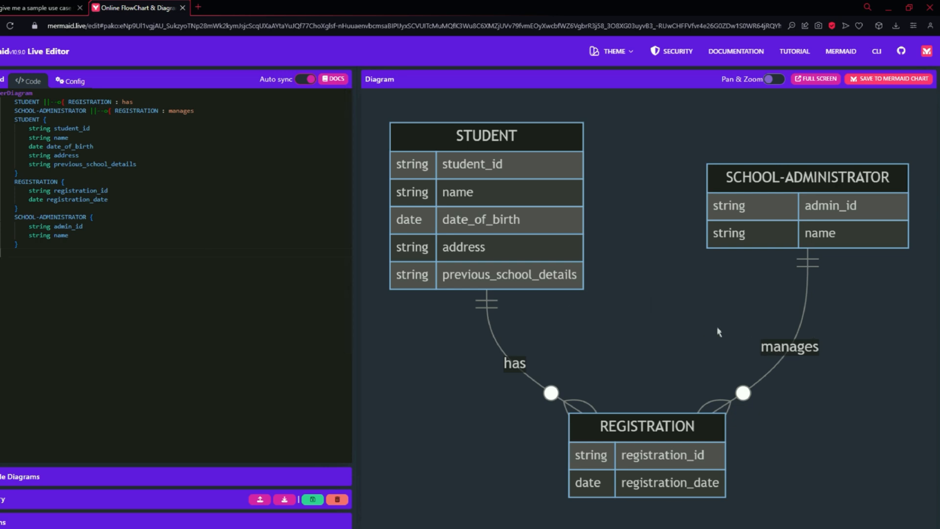
Compare the You.com ERD code with the rendered diagram in Mermaid Live Editor
{"action": "left_click", "coordinate": [34, 8]}
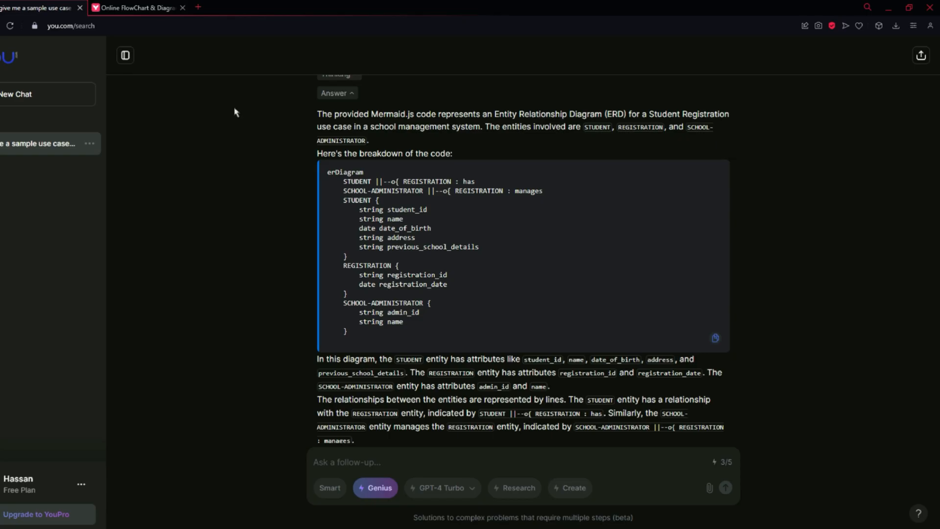
{"action": "left_click", "coordinate": [140, 8]}
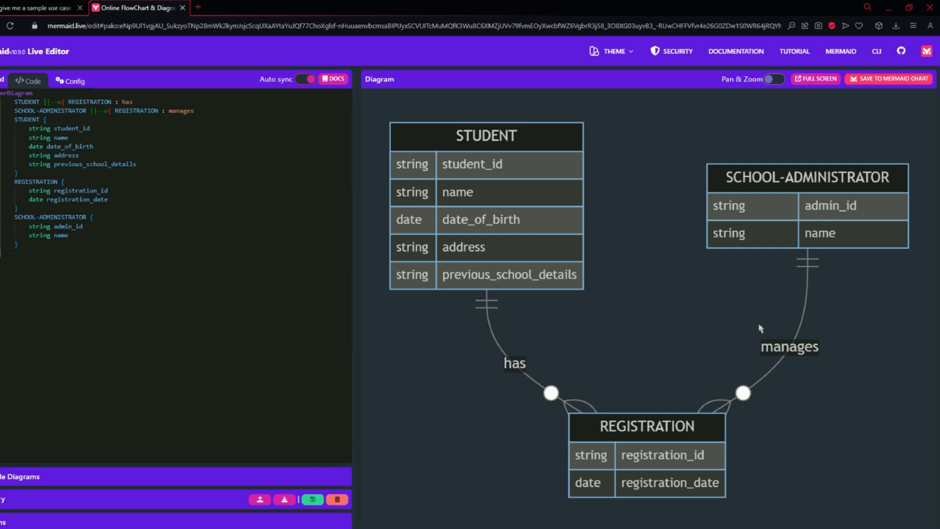
{"action": "mouse_move", "coordinate": [604, 361]}
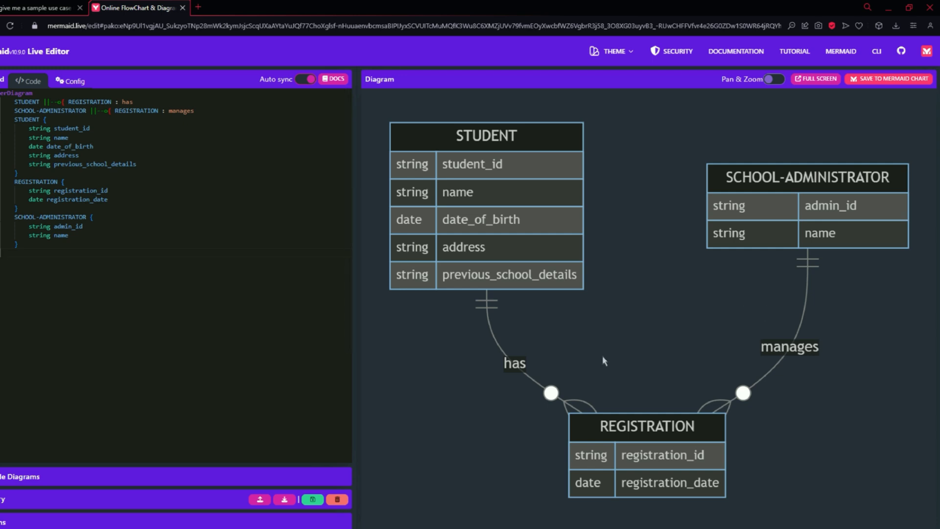
{"action": "mouse_move", "coordinate": [607, 449]}
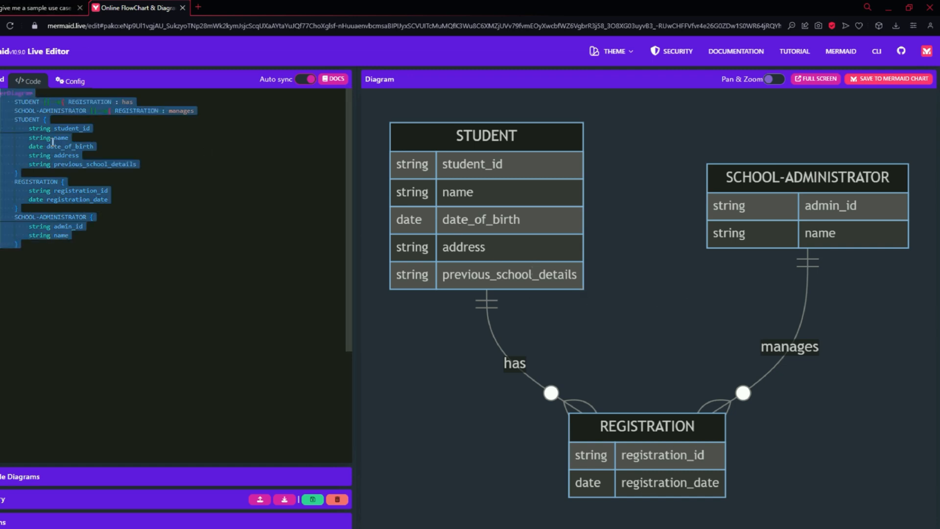
{"action": "mouse_move", "coordinate": [506, 226]}
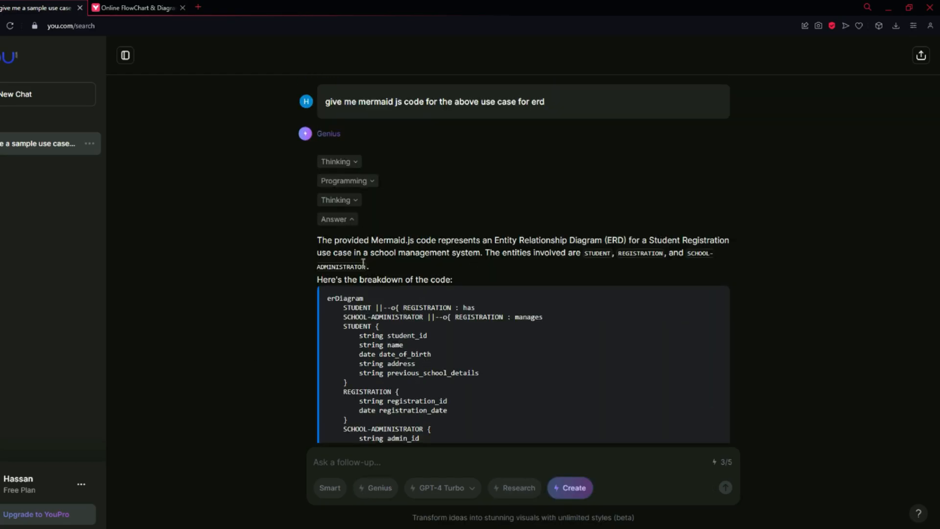
Scroll down the You.com chat and type 'generate an image of erd for the above use case'
{"action": "scroll", "scroll_direction": "down", "scroll_amount": 3}
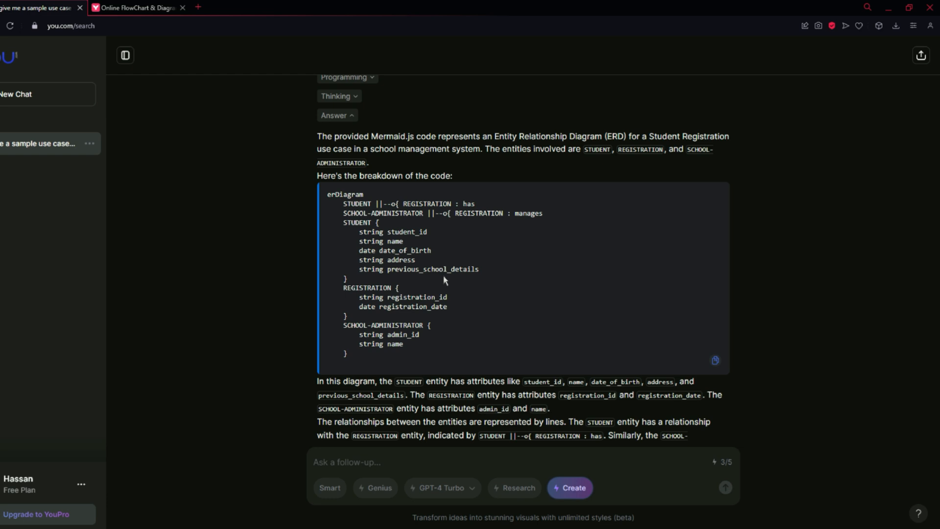
{"action": "scroll", "scroll_direction": "down", "scroll_amount": 3}
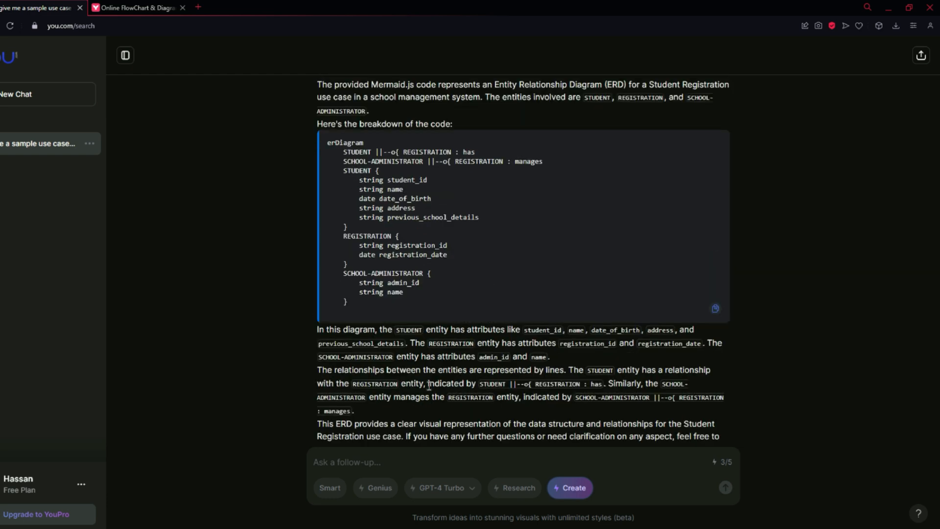
{"action": "scroll", "scroll_direction": "down", "scroll_amount": 3}
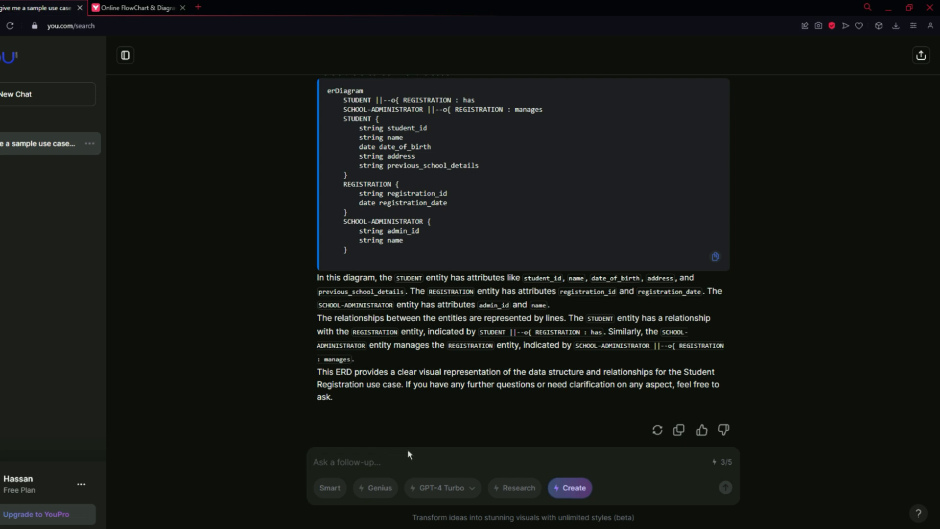
{"action": "type", "text": "generate an image of e"}
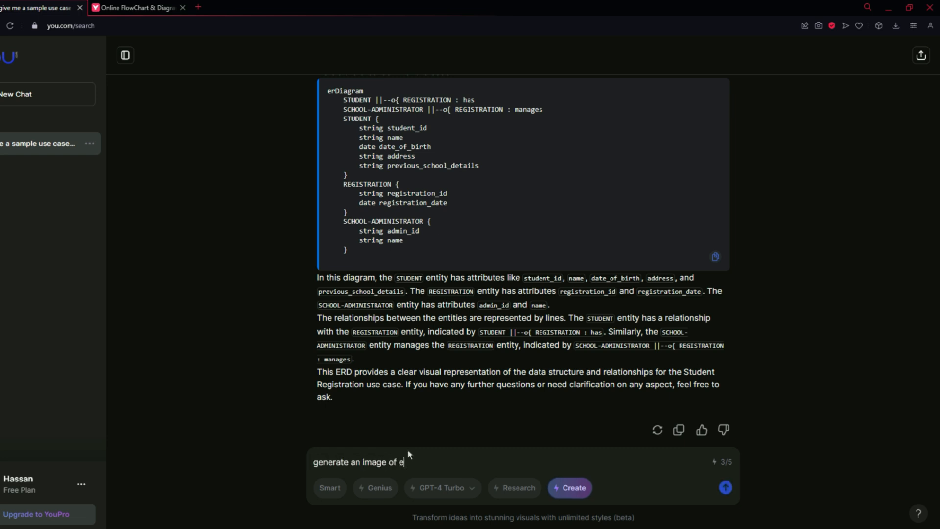
{"action": "type", "text": "rd for the above"}
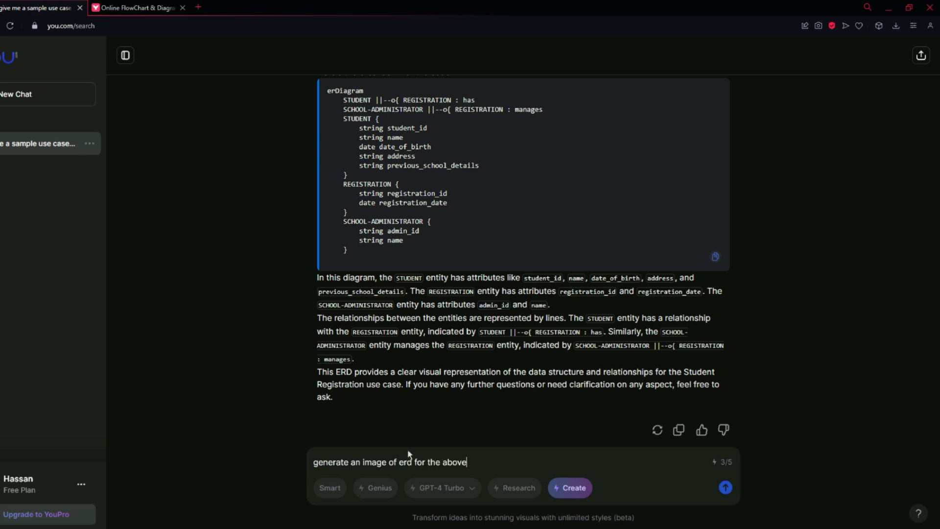
{"action": "type", "text": "use case"}
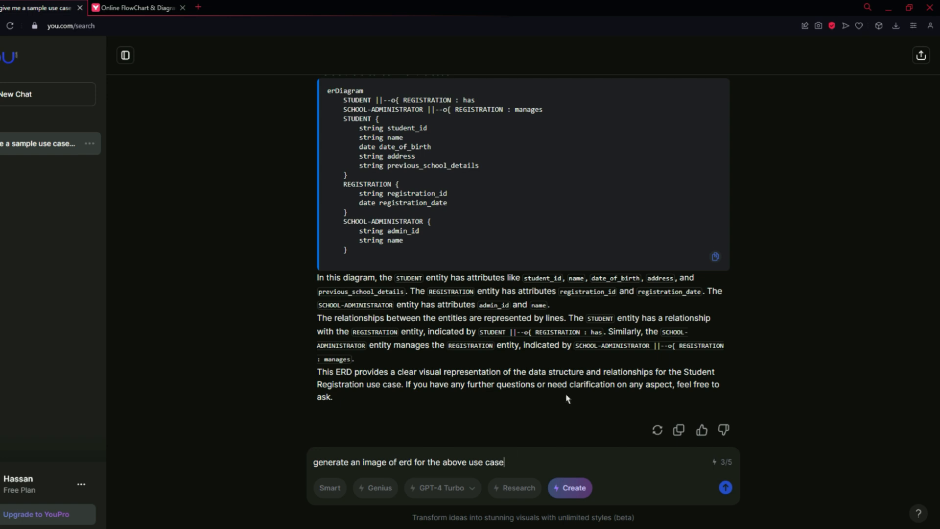
{"action": "mouse_move", "coordinate": [578, 459]}
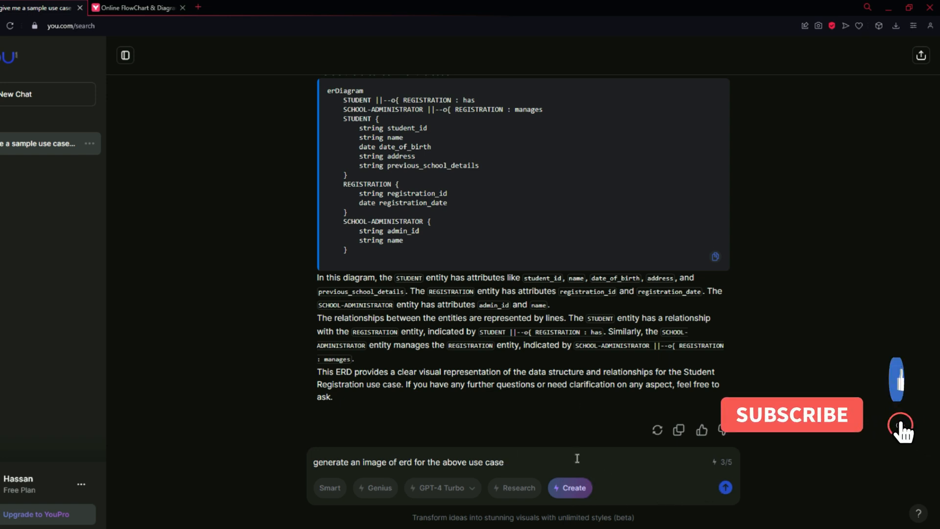
Send the Student Registration ERD request, close the enlarged diagram, and scroll through the explanation
{"action": "left_click", "coordinate": [725, 488]}
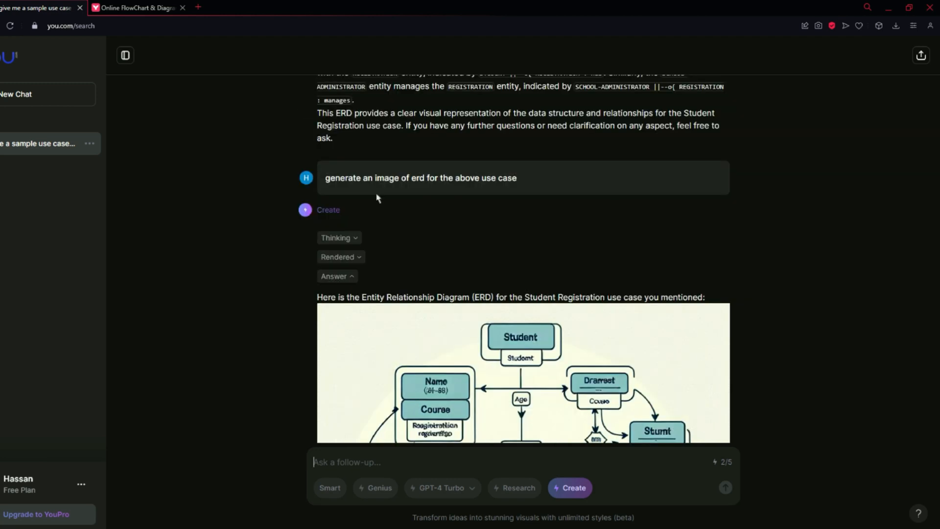
{"action": "scroll", "scroll_direction": "down", "scroll_amount": 3}
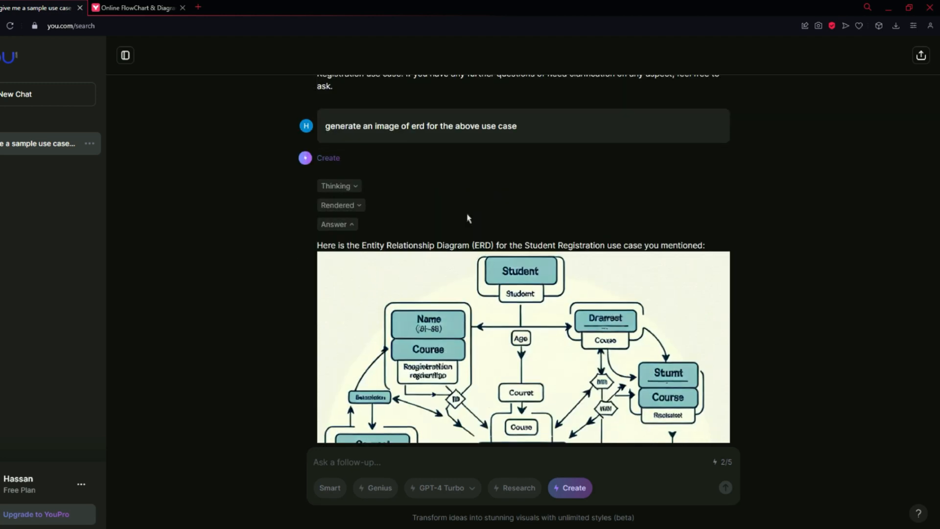
{"action": "scroll", "scroll_direction": "down", "scroll_amount": 3}
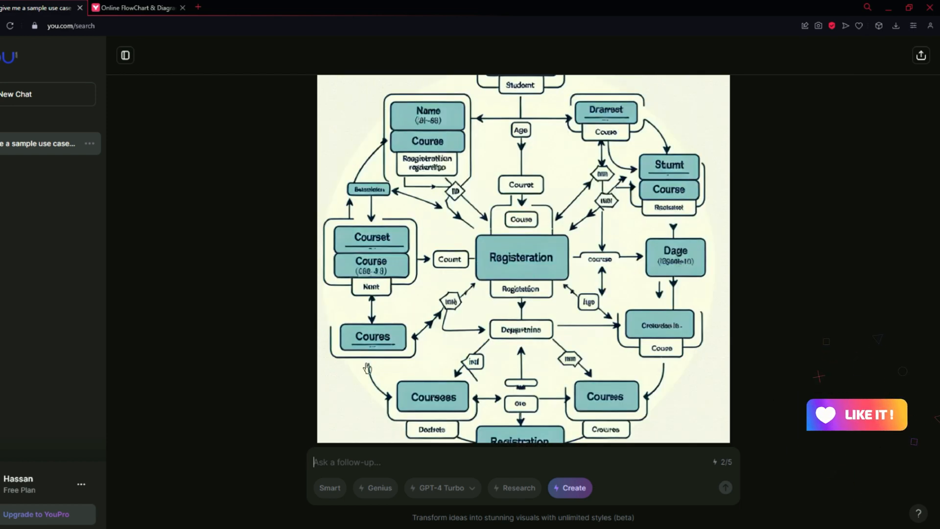
{"action": "mouse_move", "coordinate": [514, 298]}
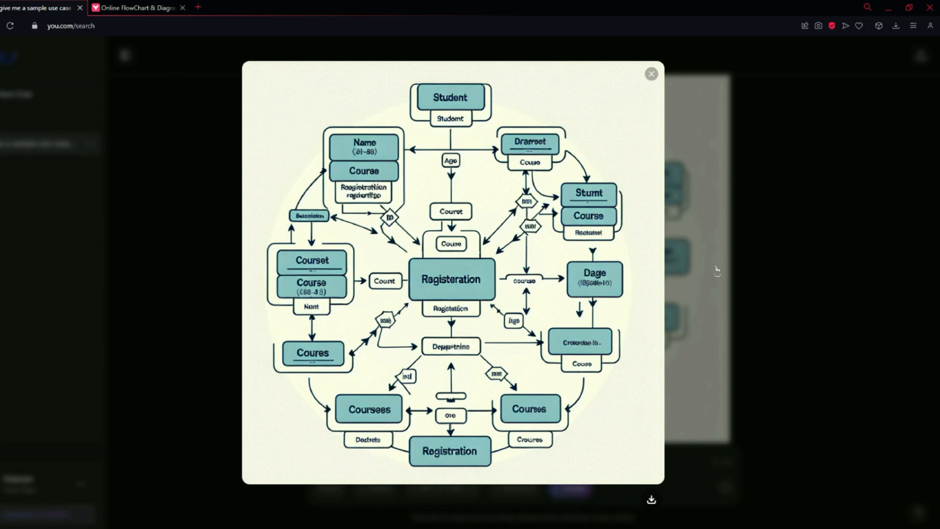
{"action": "left_click", "coordinate": [651, 74]}
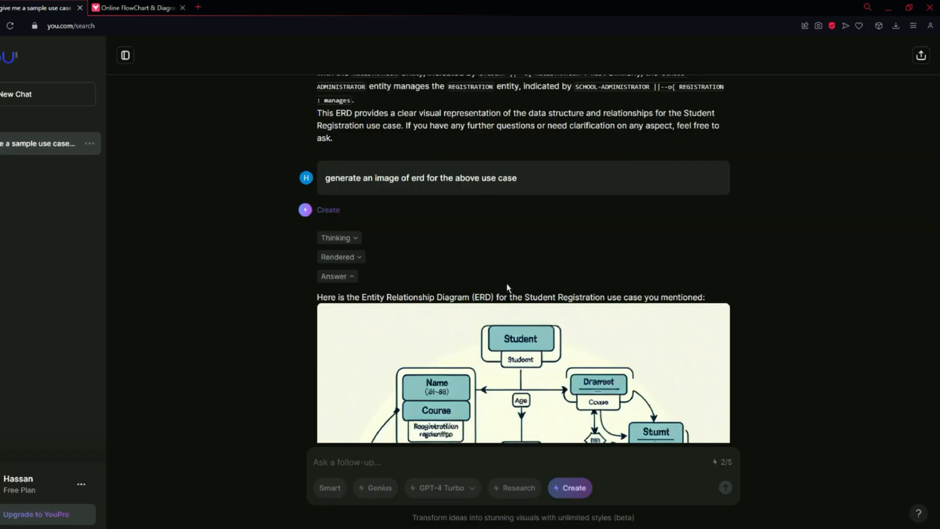
{"action": "scroll", "scroll_direction": "down", "scroll_amount": 3}
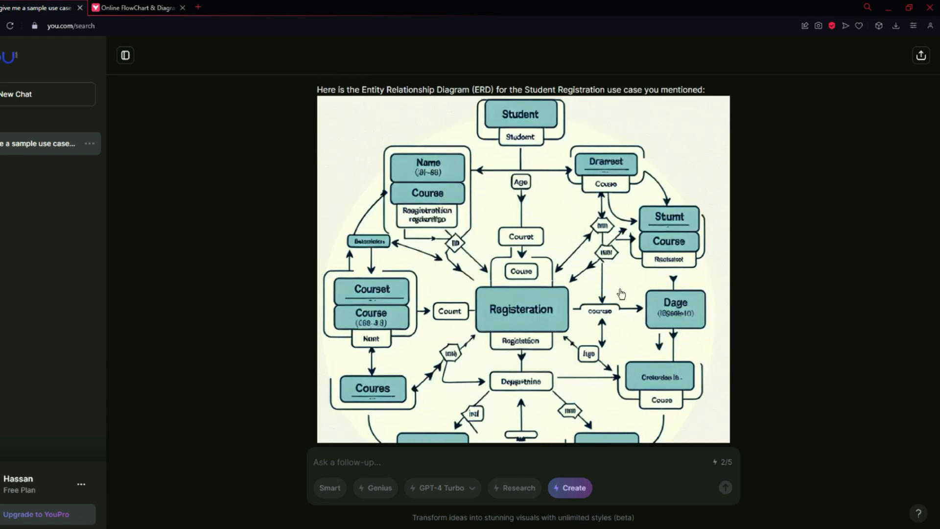
{"action": "scroll", "scroll_direction": "down", "scroll_amount": 3}
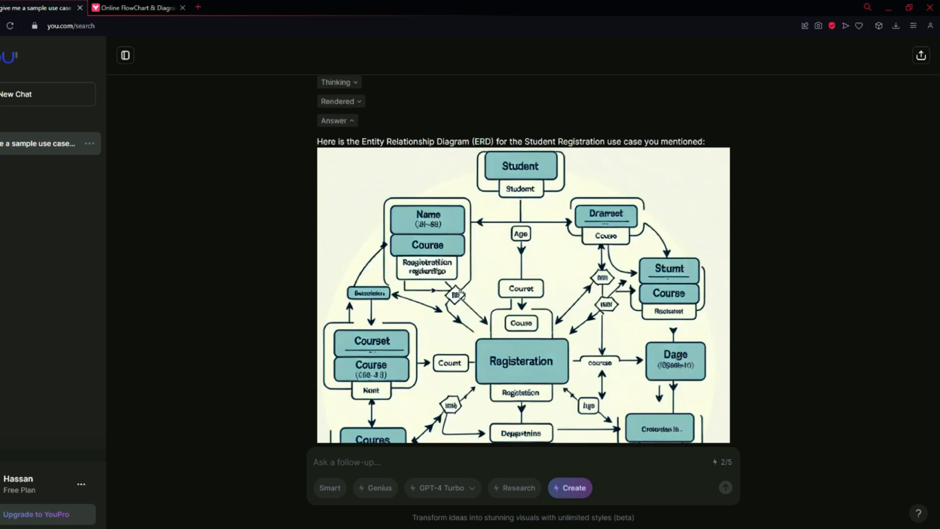
{"action": "scroll", "scroll_direction": "down", "scroll_amount": 3}
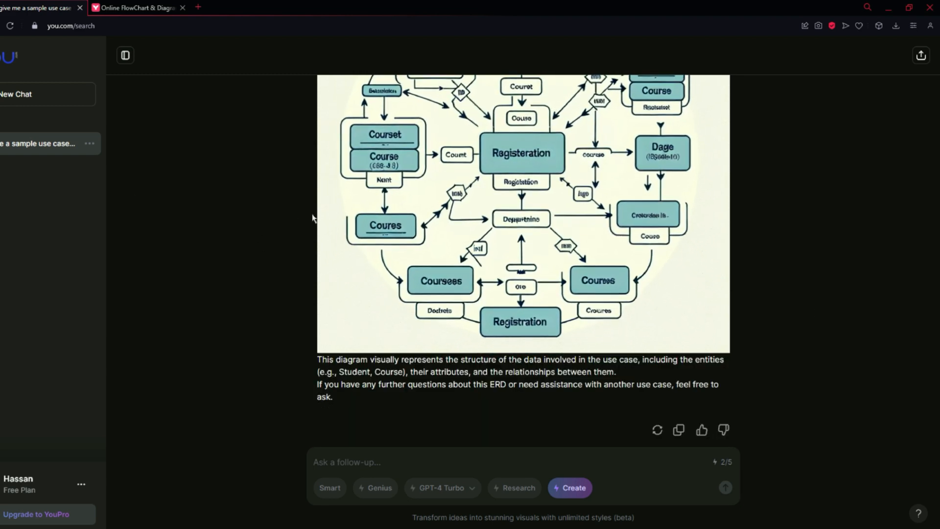
{"action": "mouse_move", "coordinate": [274, 432]}
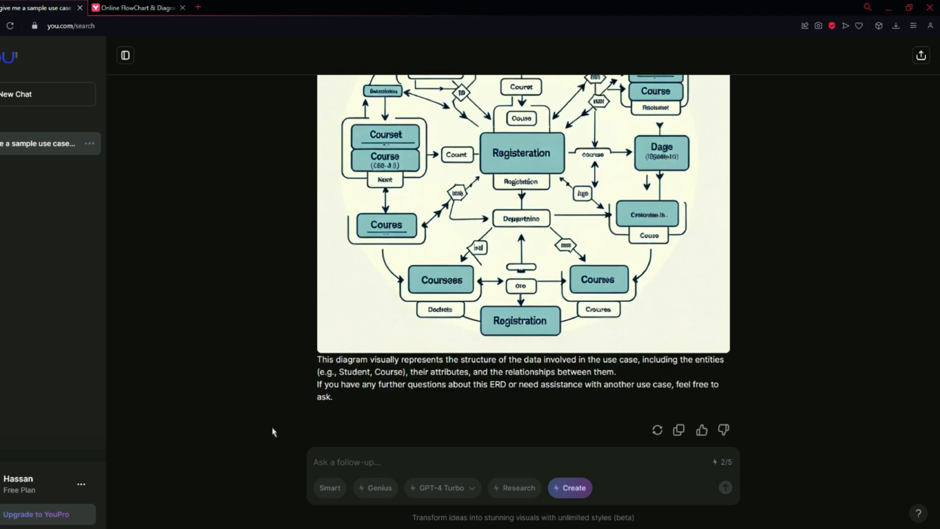
{"action": "mouse_move", "coordinate": [83, 485]}
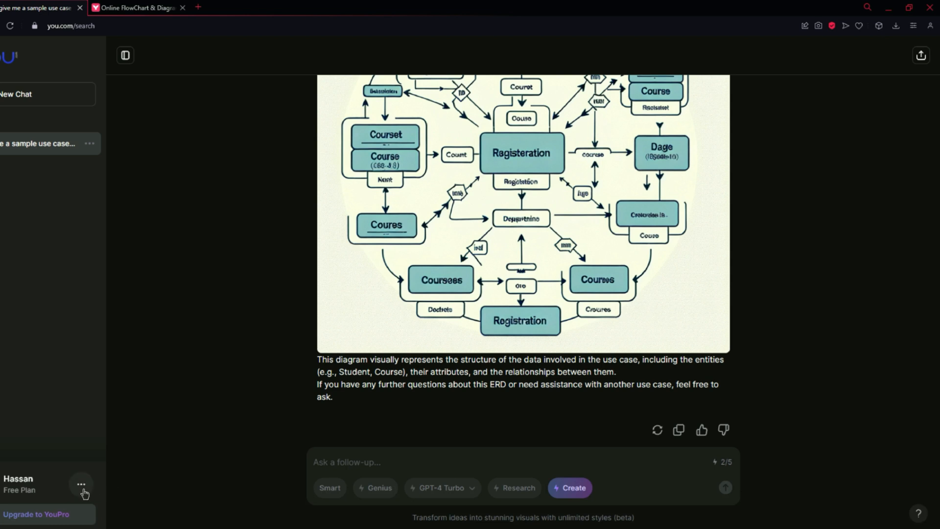
Launch YouImagine from YouApps in the account '...' menu
{"action": "left_click", "coordinate": [82, 484]}
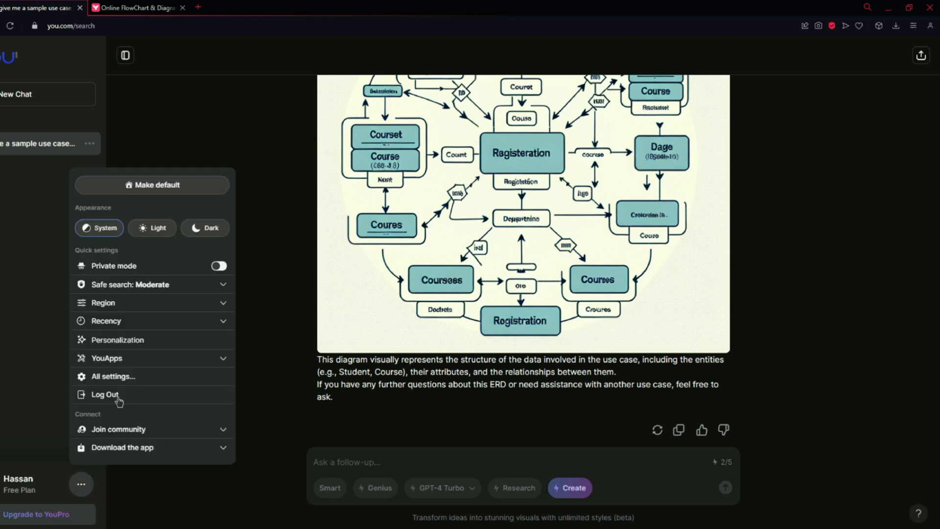
{"action": "mouse_move", "coordinate": [220, 365]}
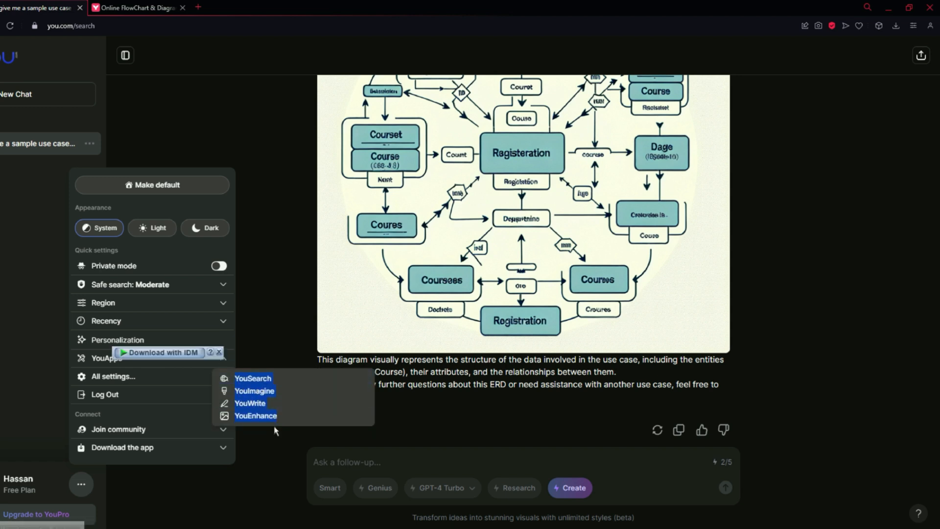
{"action": "mouse_move", "coordinate": [253, 381]}
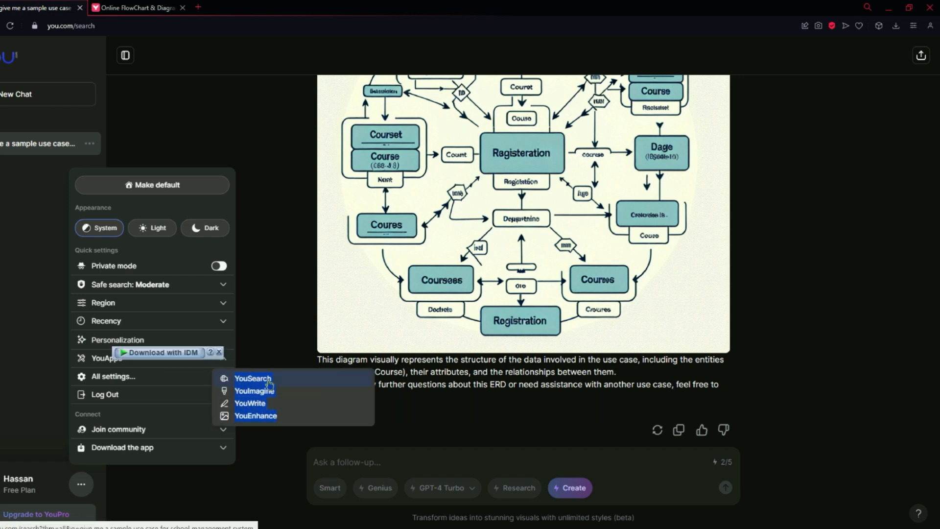
{"action": "mouse_move", "coordinate": [263, 391]}
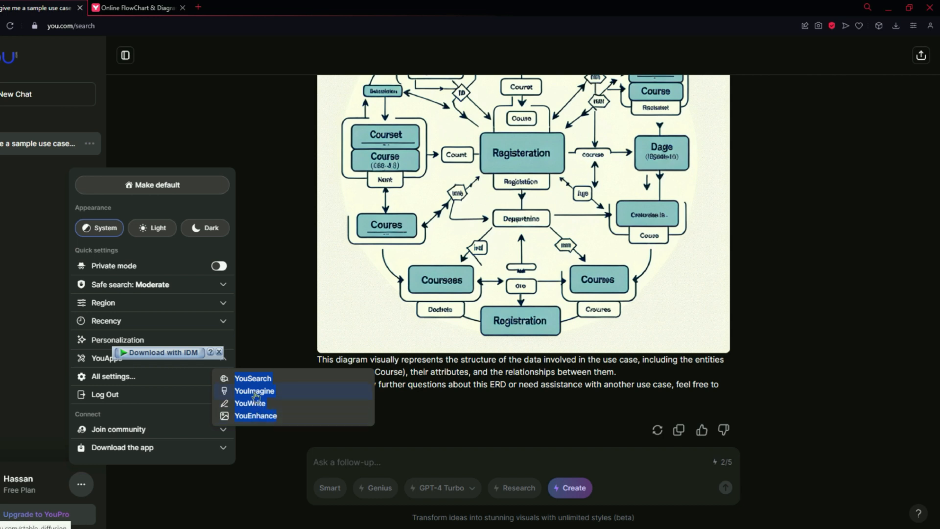
{"action": "mouse_move", "coordinate": [240, 399]}
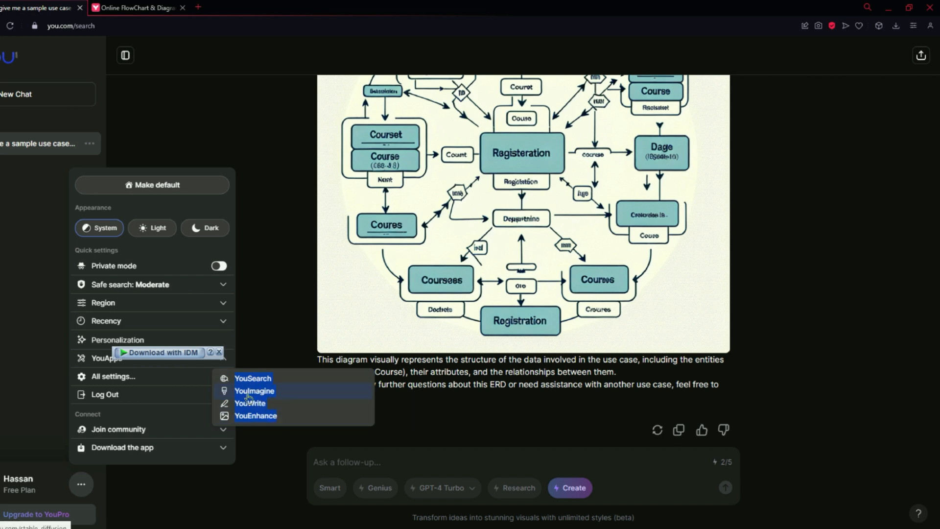
{"action": "mouse_move", "coordinate": [269, 397]}
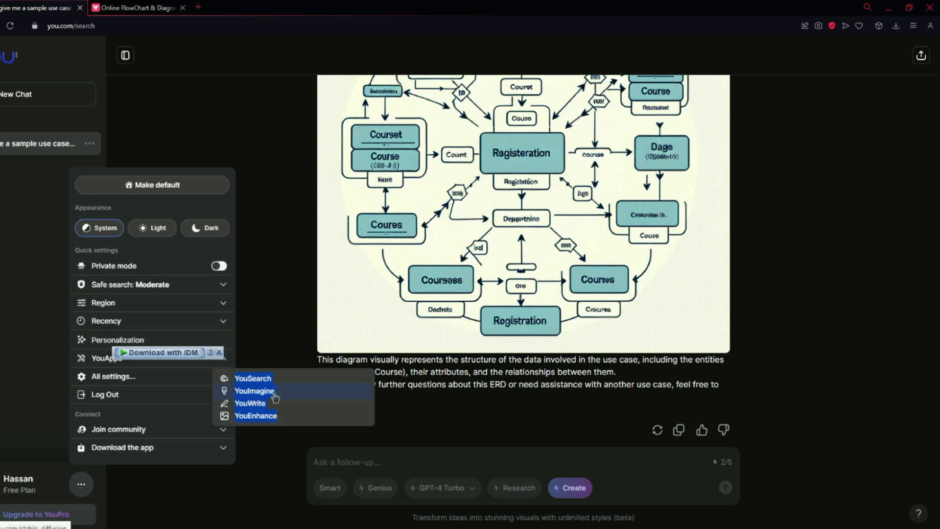
{"action": "left_click", "coordinate": [254, 391]}
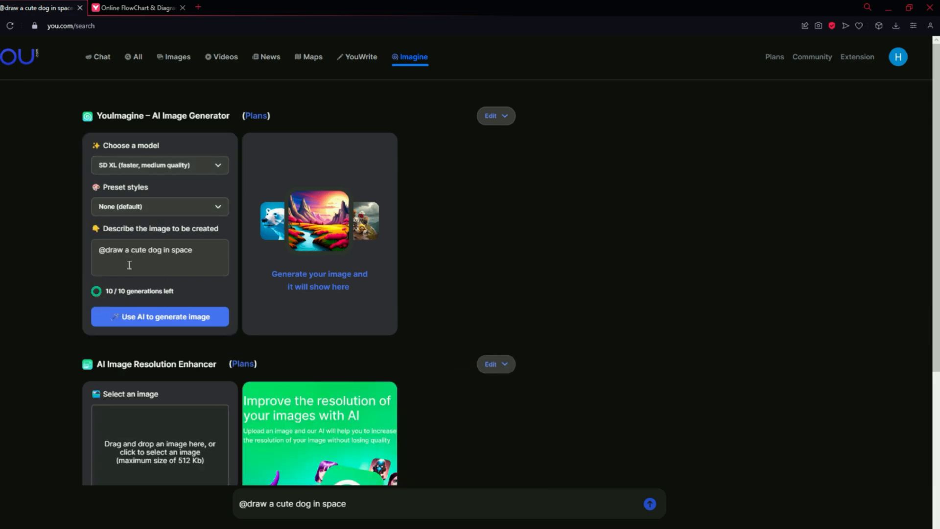
Change the prompt to 'draw a cute cat in space', keep SD XL, and pick Futuristic style
{"action": "triple_click", "coordinate": [145, 250]}
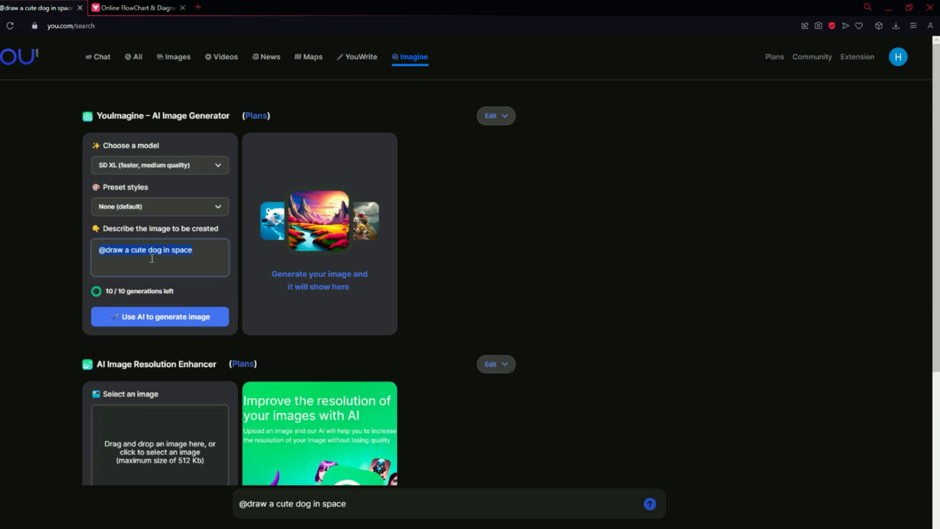
{"action": "left_click", "coordinate": [160, 165]}
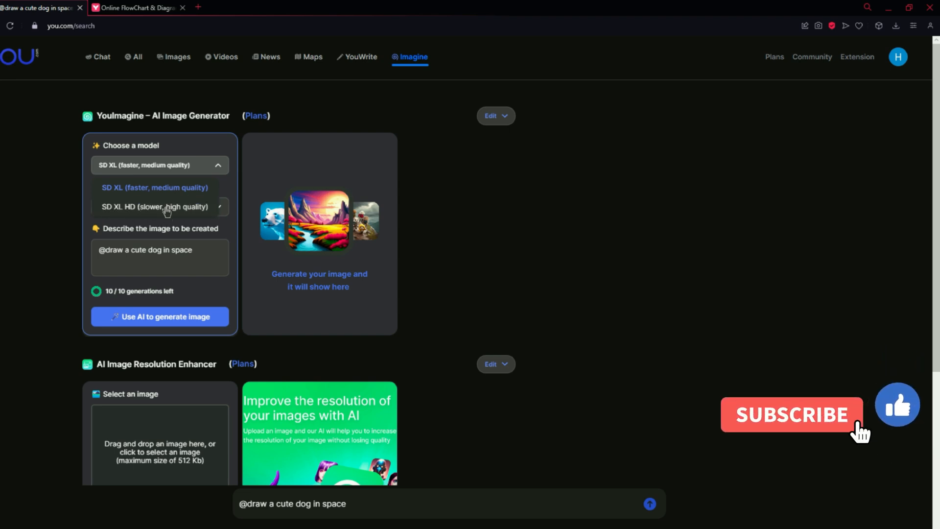
{"action": "left_click", "coordinate": [792, 416]}
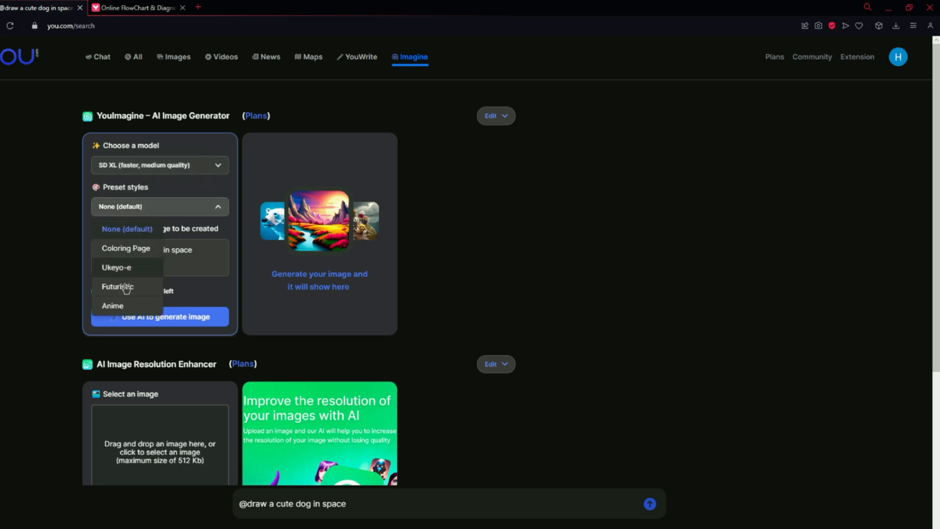
{"action": "left_click", "coordinate": [118, 286]}
{"action": "type", "text": "cat"}
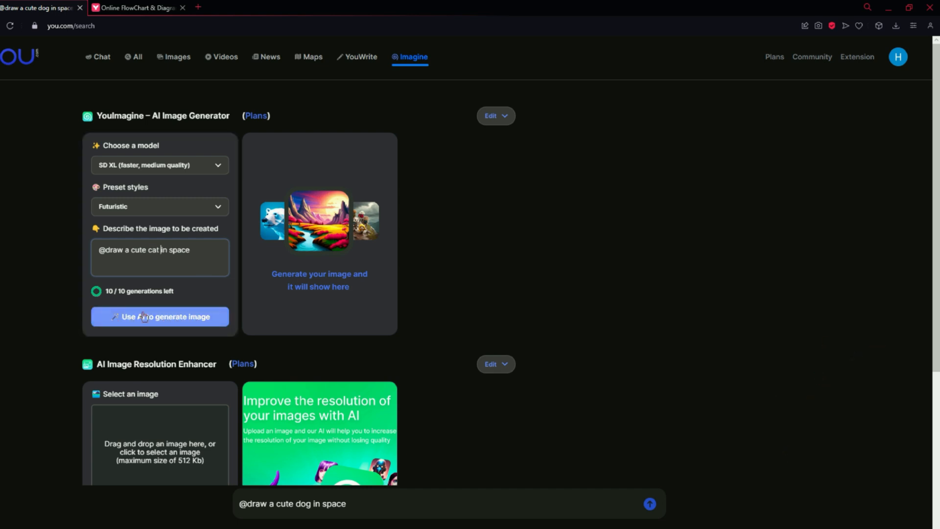
{"action": "mouse_move", "coordinate": [121, 295]}
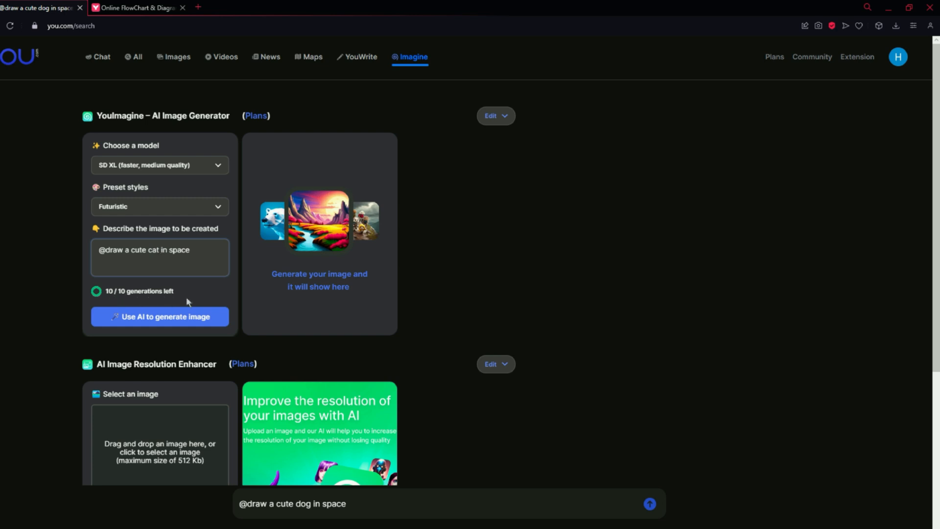
Generate the cat images, then enlarge and close the grey robot cat and orange blue-suit cat
{"action": "left_click", "coordinate": [159, 316]}
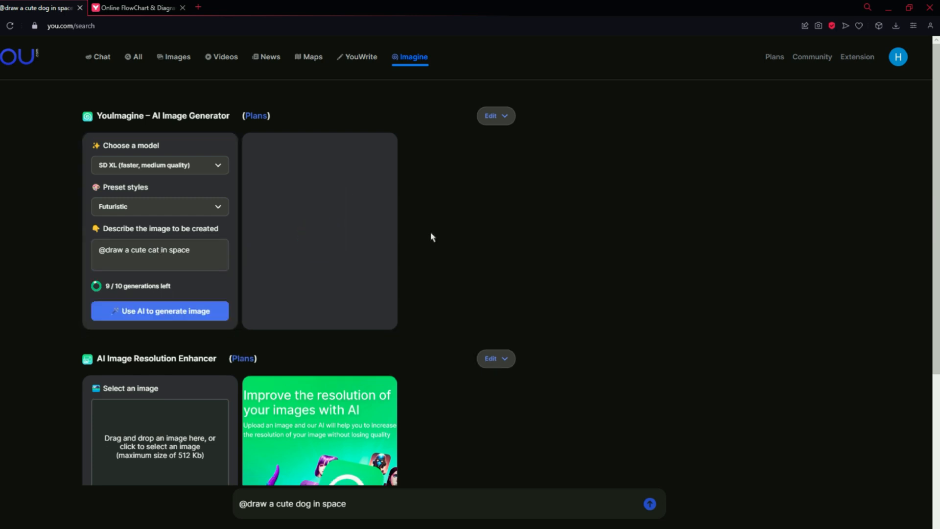
{"action": "left_click", "coordinate": [160, 311]}
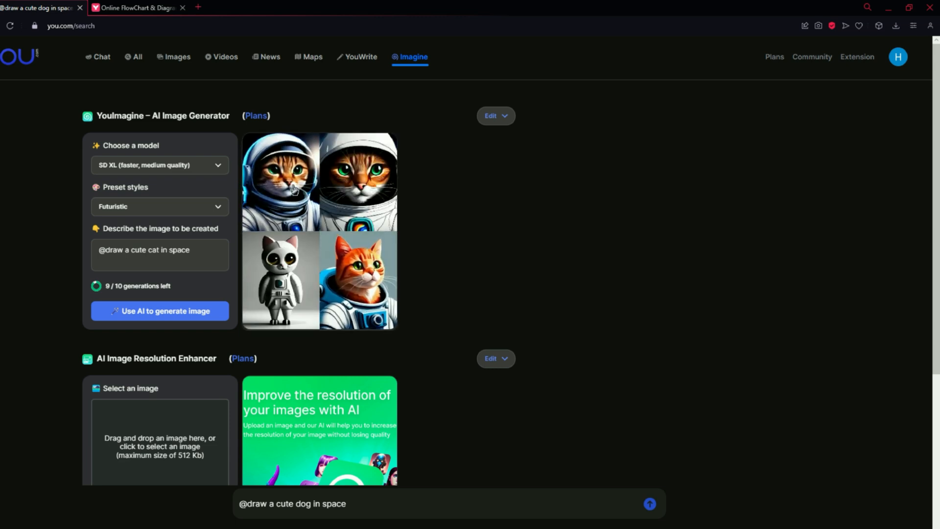
{"action": "left_click", "coordinate": [287, 185]}
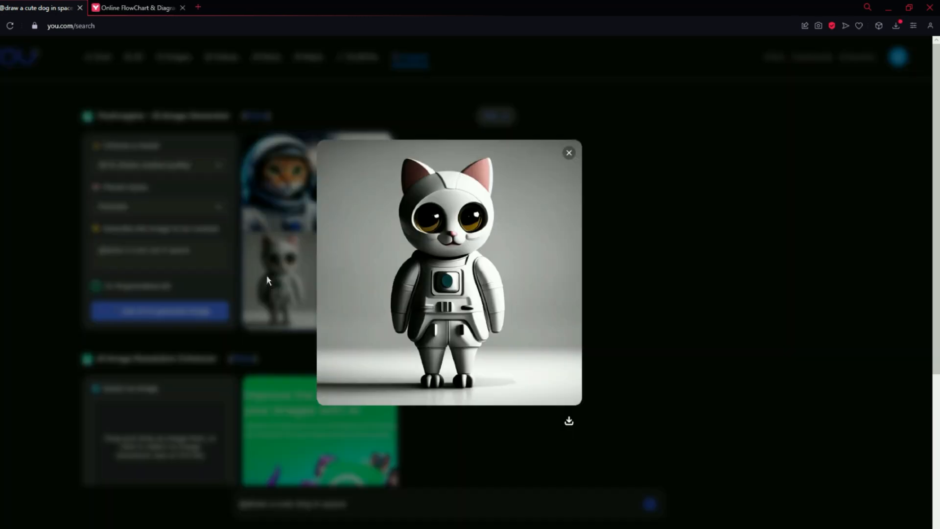
{"action": "mouse_move", "coordinate": [569, 153]}
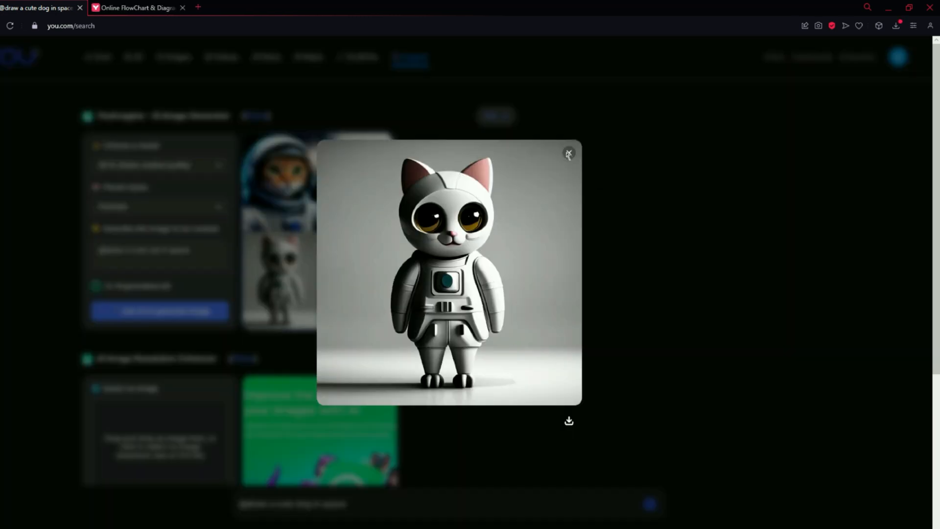
{"action": "left_click", "coordinate": [569, 153]}
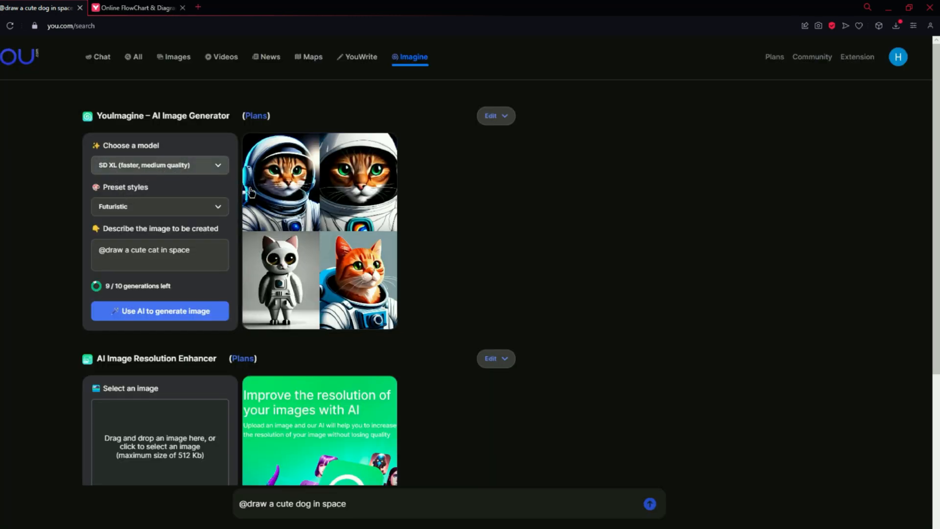
{"action": "left_click", "coordinate": [354, 280]}
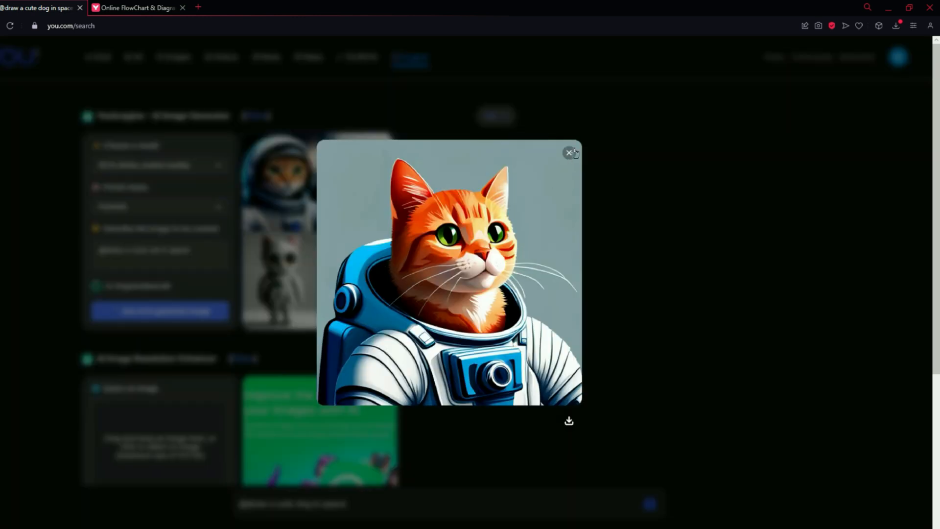
{"action": "left_click", "coordinate": [896, 25]}
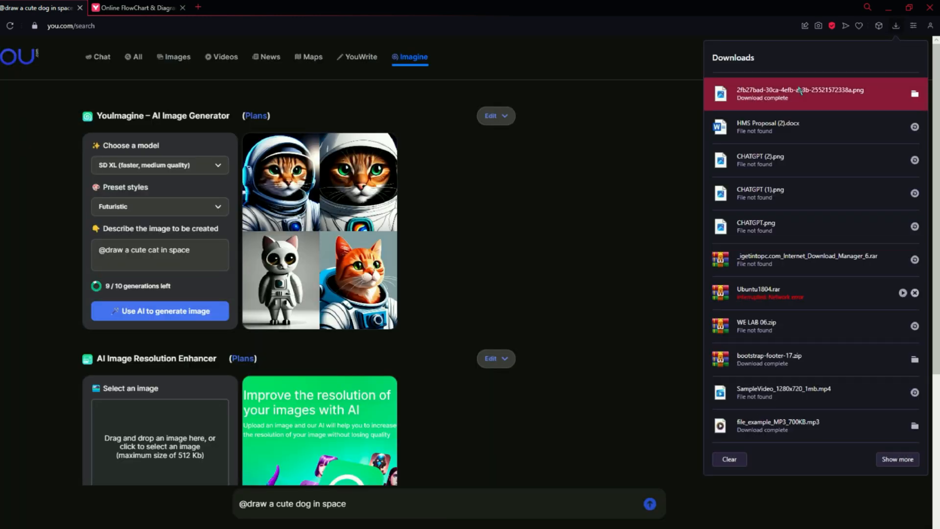
Open the downloaded astronaut-cat PNG in Photos, then close it
{"action": "left_click", "coordinate": [802, 93]}
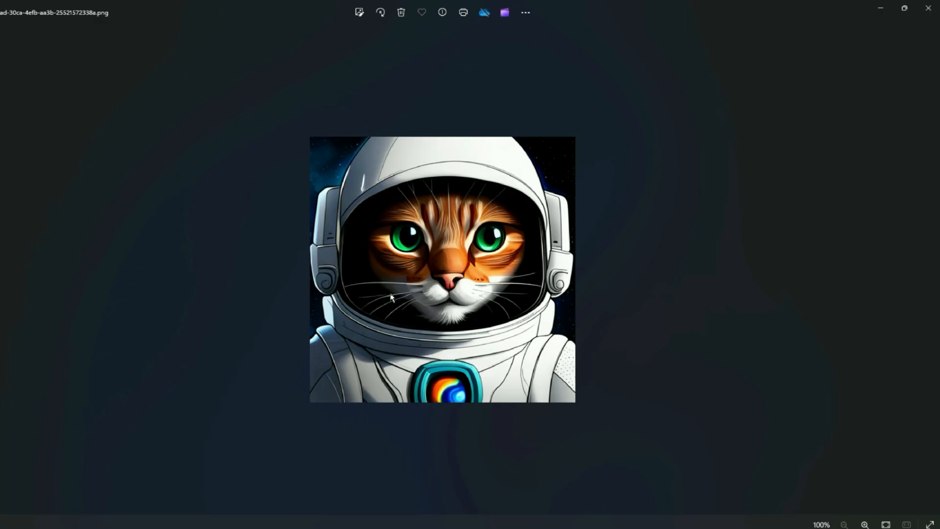
{"action": "left_click", "coordinate": [866, 524]}
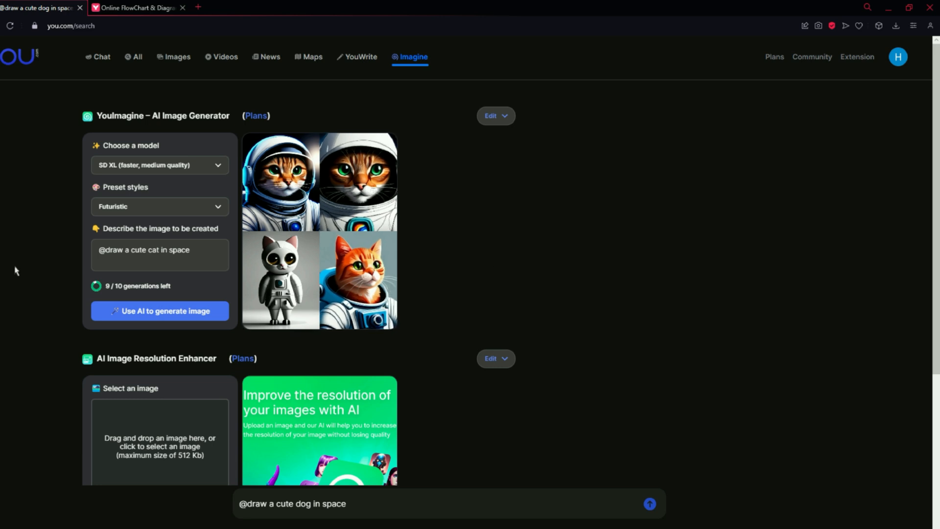
{"action": "scroll", "scroll_direction": "down", "scroll_amount": 3}
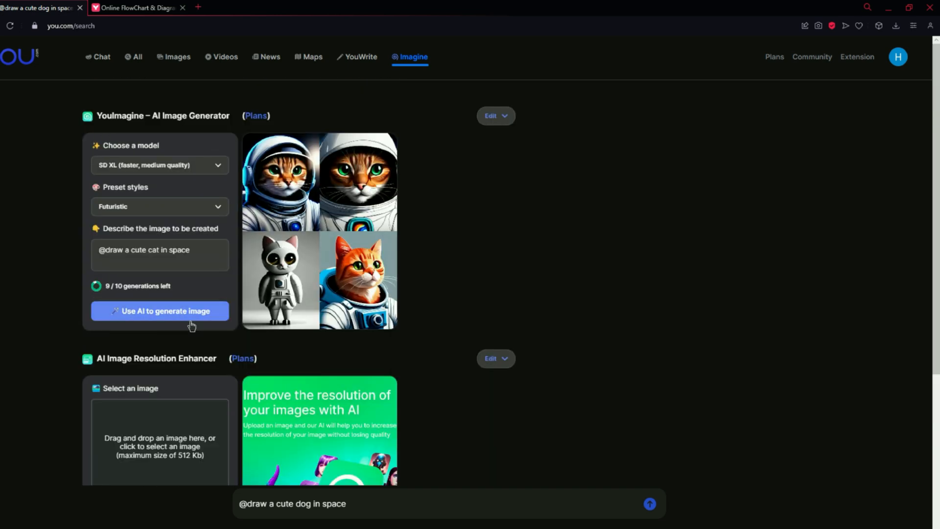
{"action": "mouse_move", "coordinate": [97, 59]}
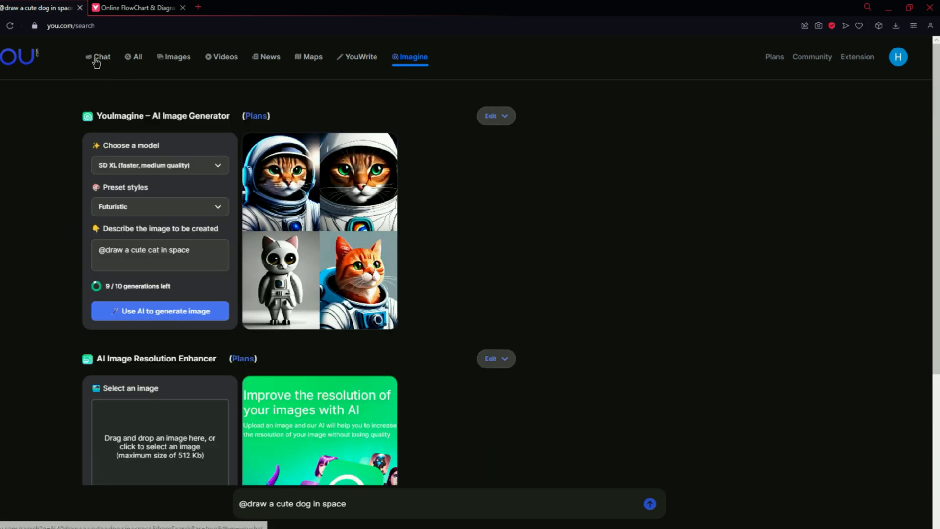
Switch to the Chat tab showing the 'draw a cute dog in space' conversation
{"action": "left_click", "coordinate": [649, 504]}
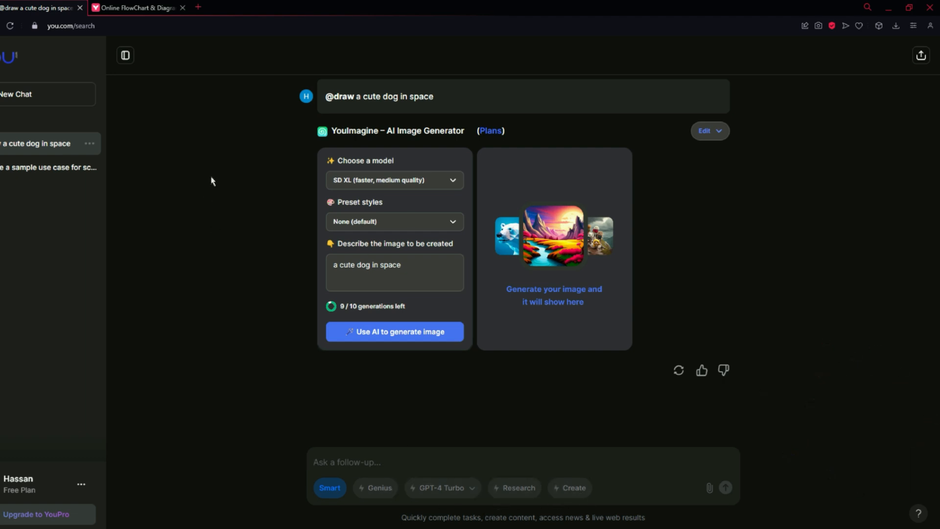
{"action": "mouse_move", "coordinate": [126, 55]}
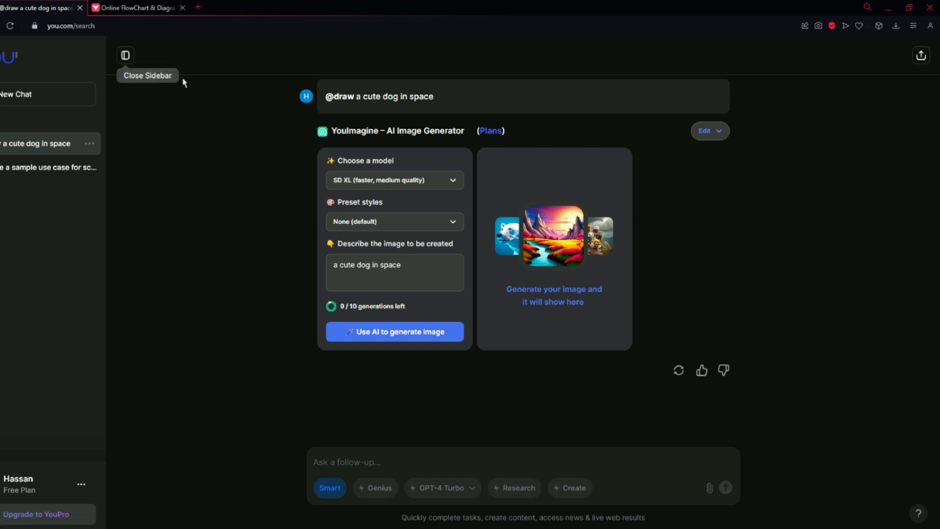
{"action": "mouse_move", "coordinate": [65, 180]}
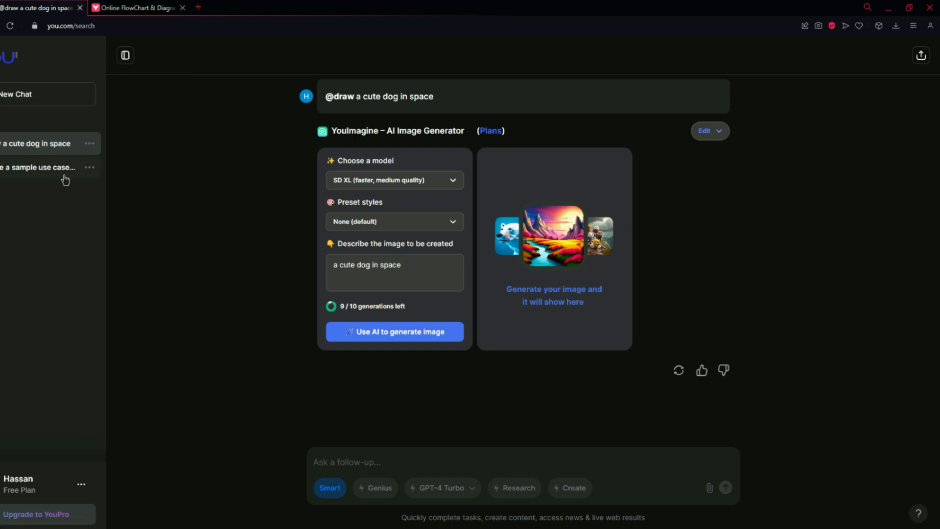